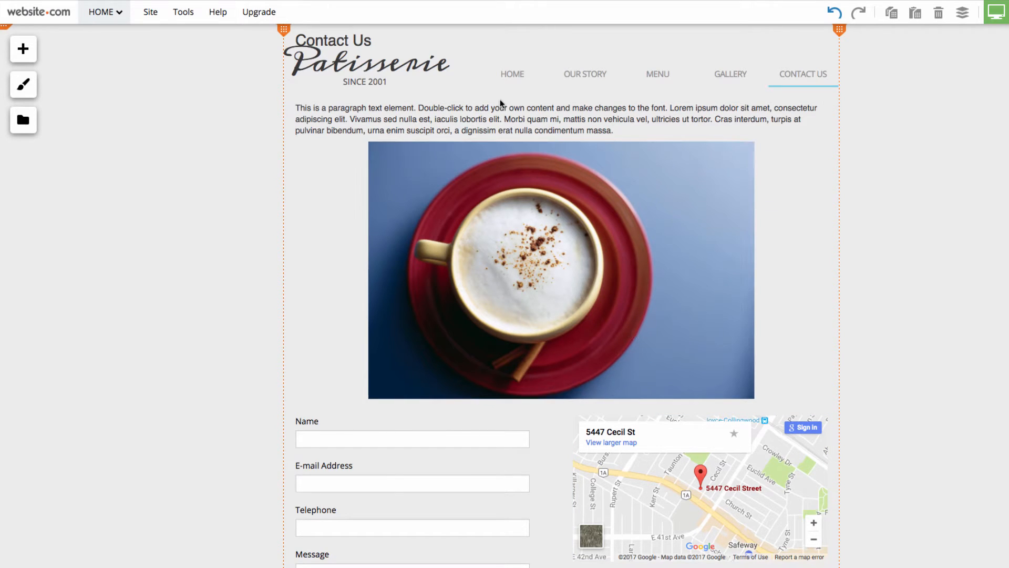
- Change the map address from Cecil Street to 3602 Gilmore Way, Burnaby, BC
click(405, 515)
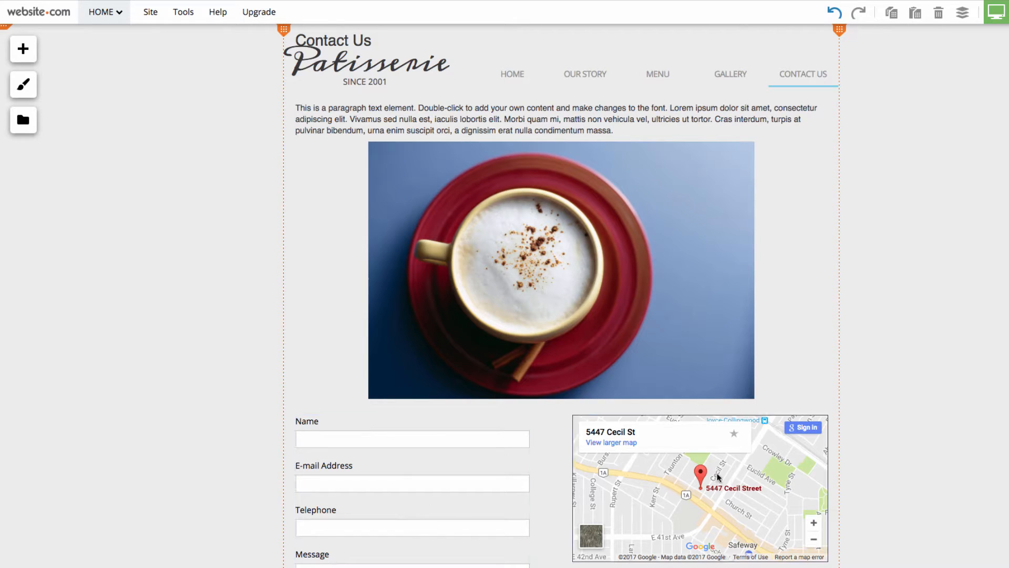
click(695, 486)
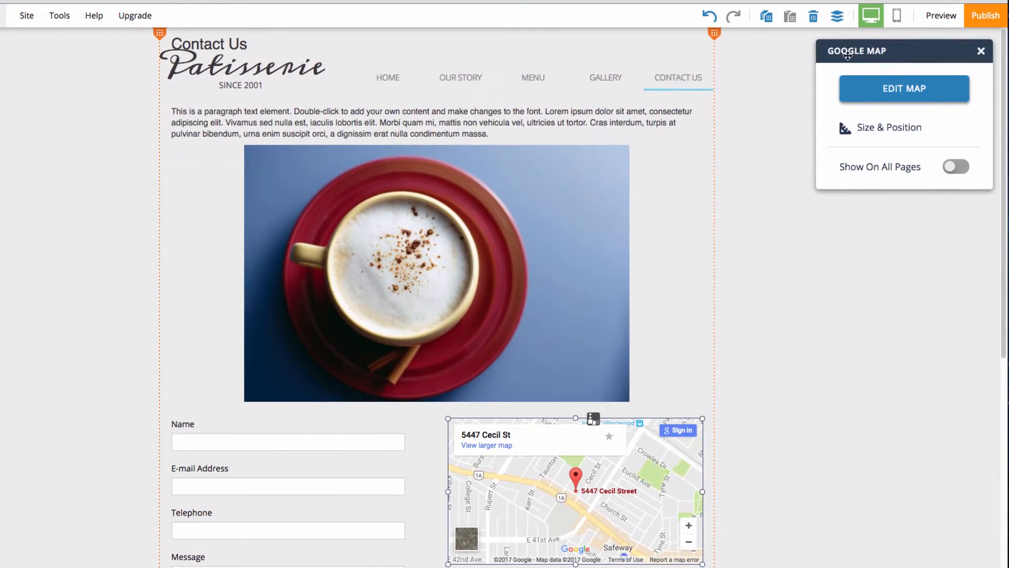
mouse_move(894, 113)
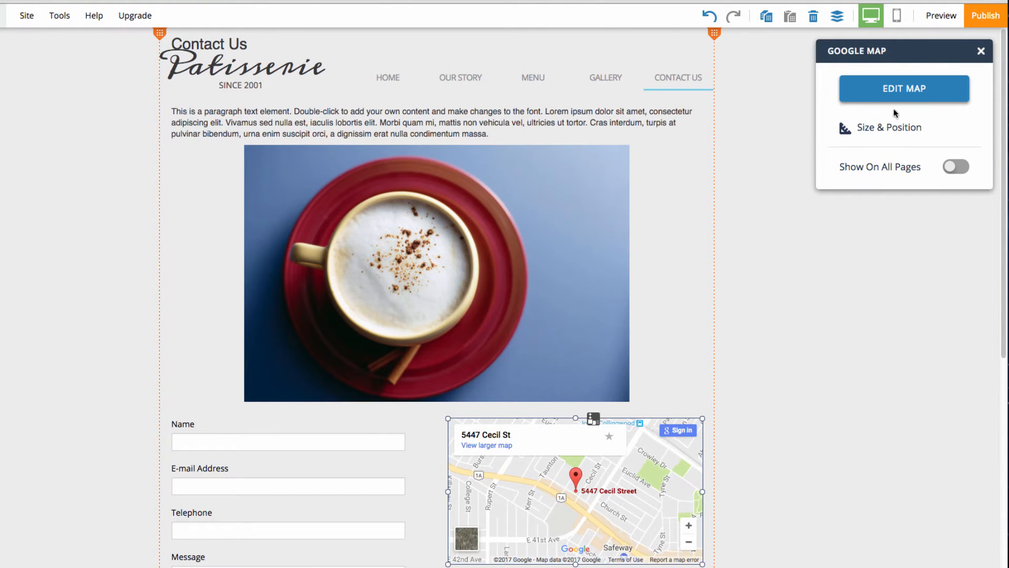
click(903, 88)
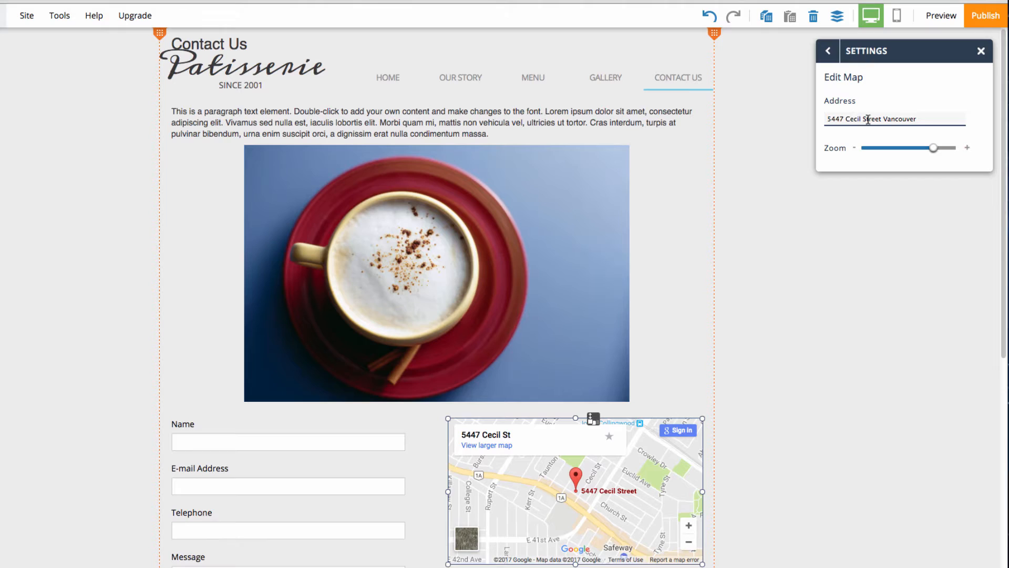
click(895, 119)
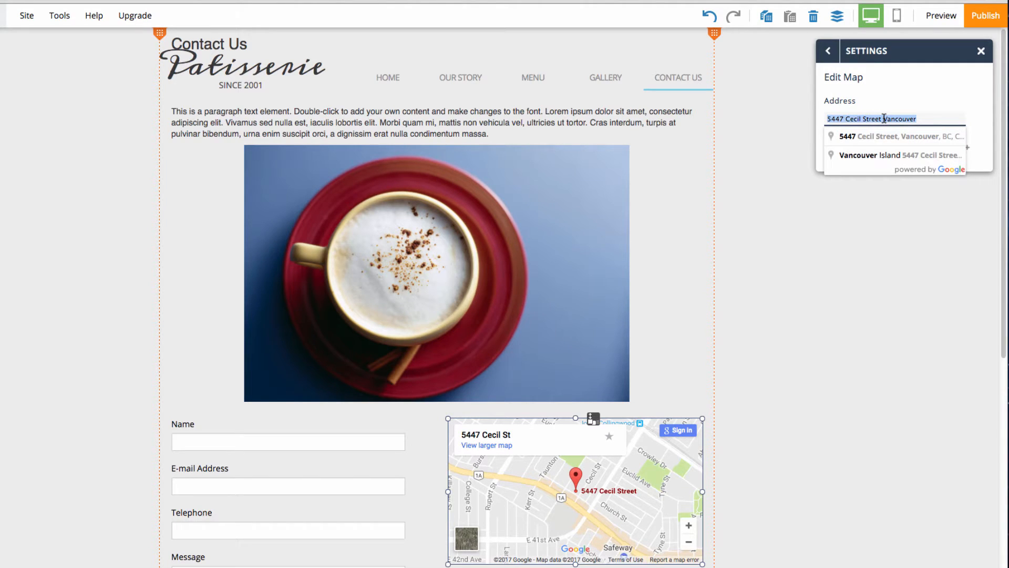
text(3602 gilm)
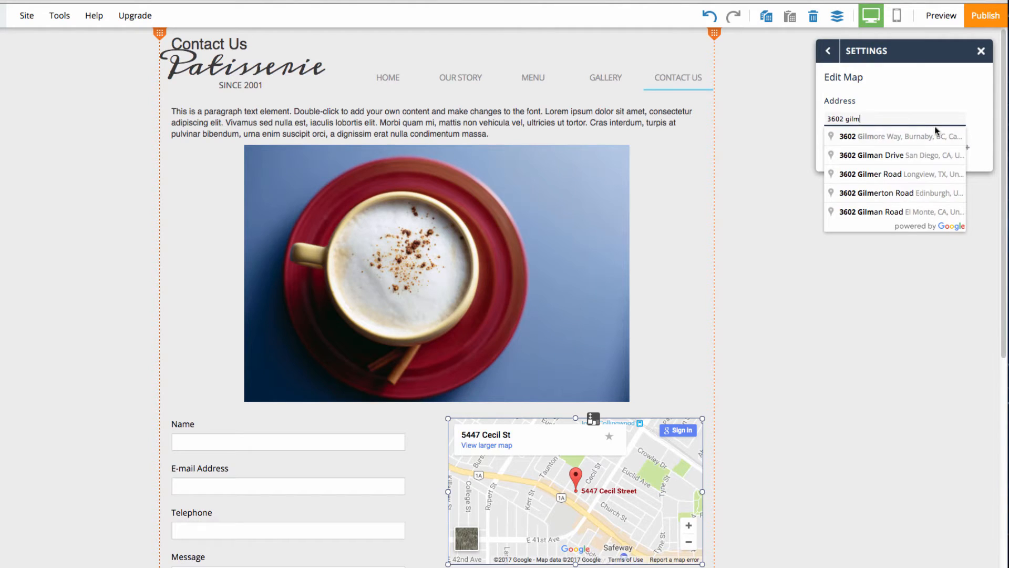
click(897, 136)
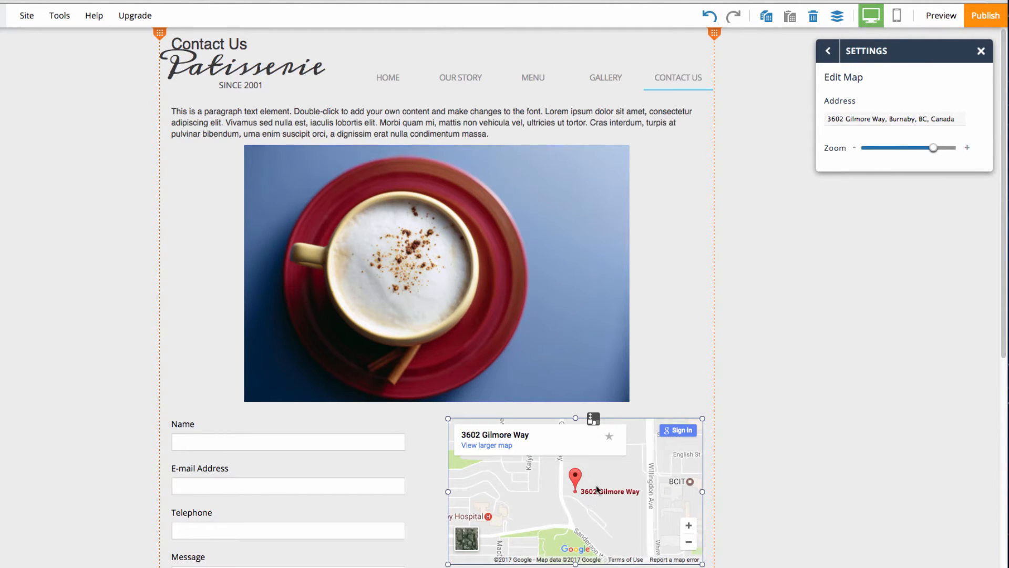
mouse_move(561, 498)
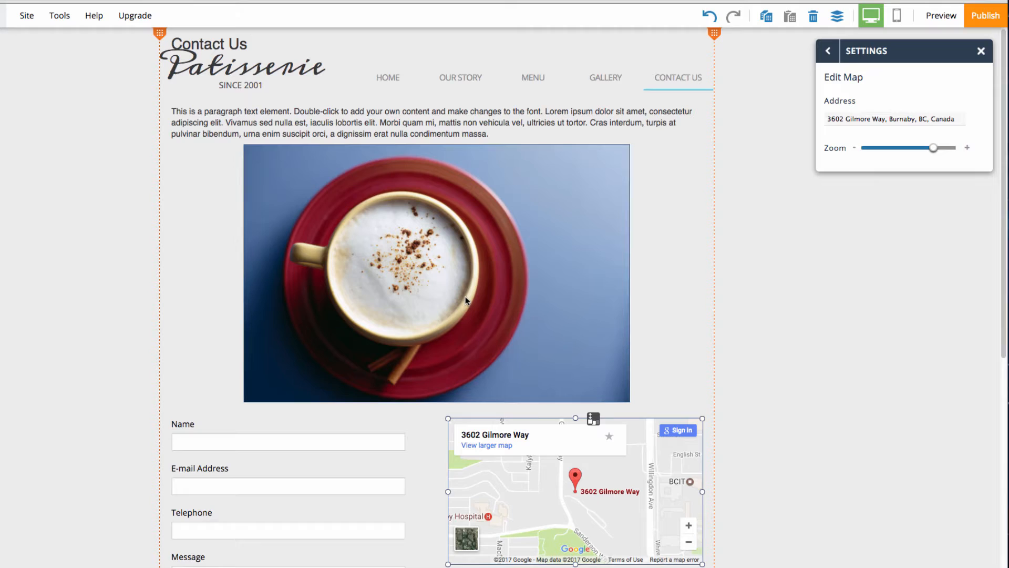
- Select the coffee-cup image so its image options appear
click(436, 273)
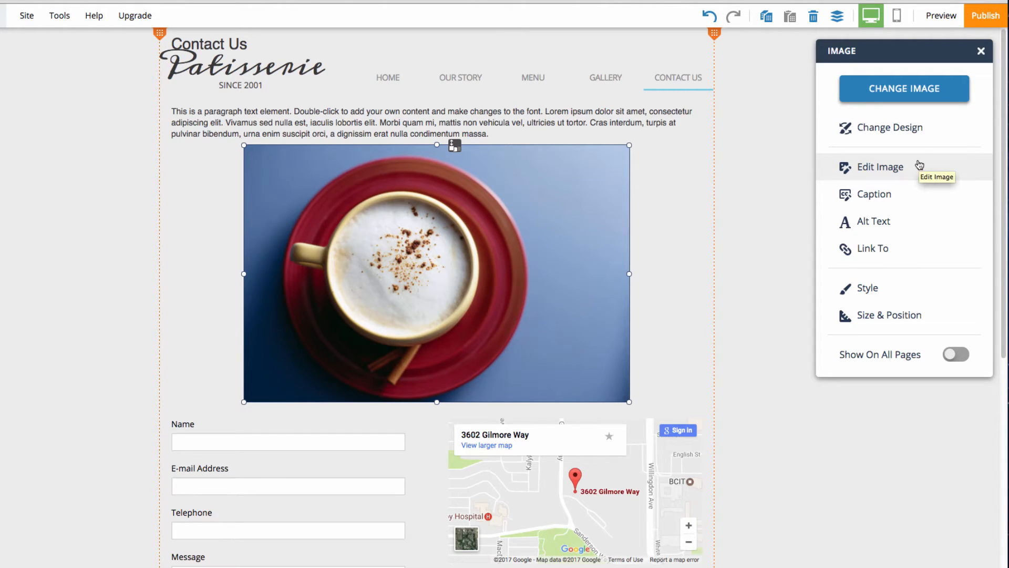
- Replace the placeholder paragraph text with the word Contact and select it
click(879, 167)
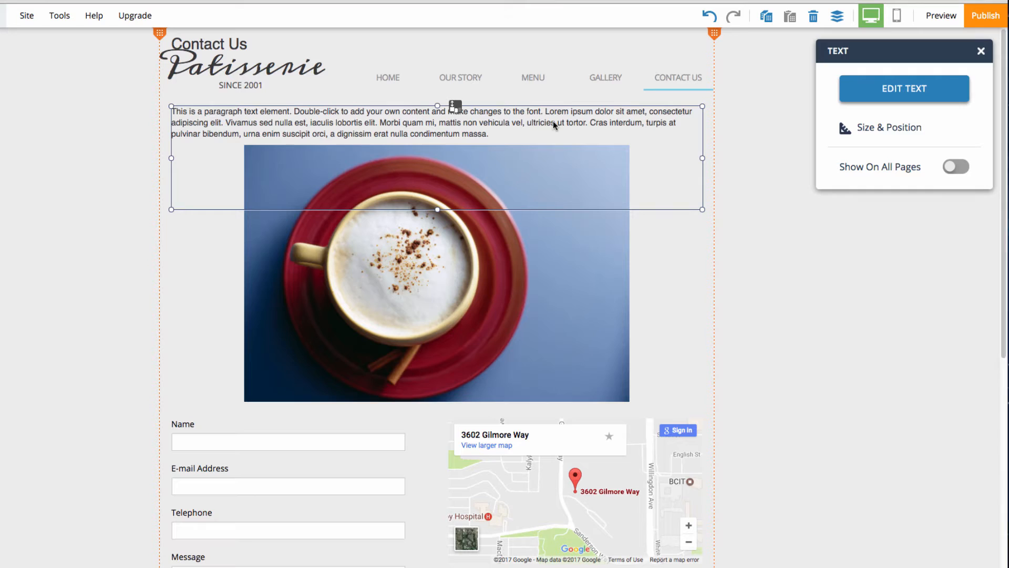
mouse_move(582, 133)
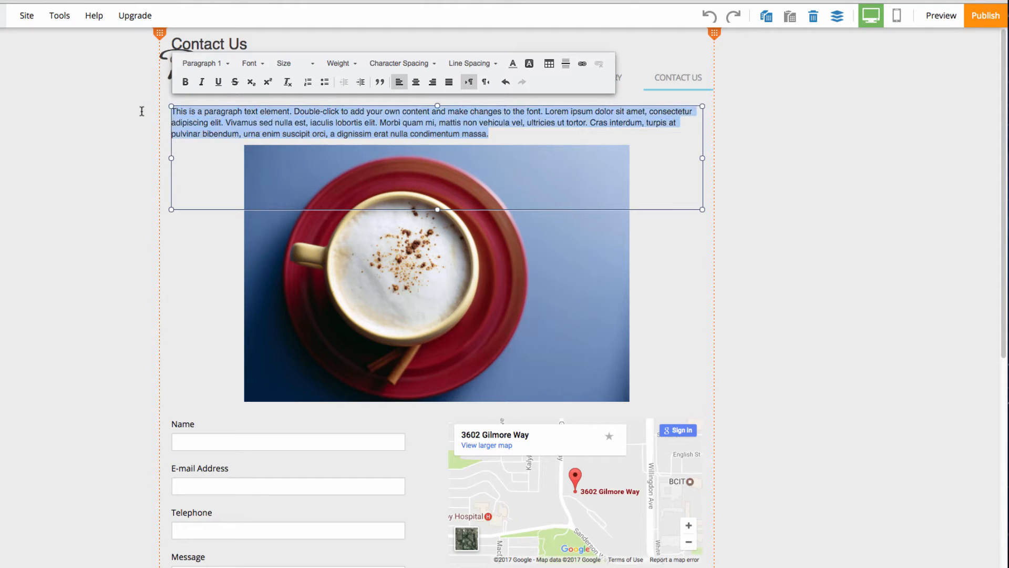
mouse_move(142, 113)
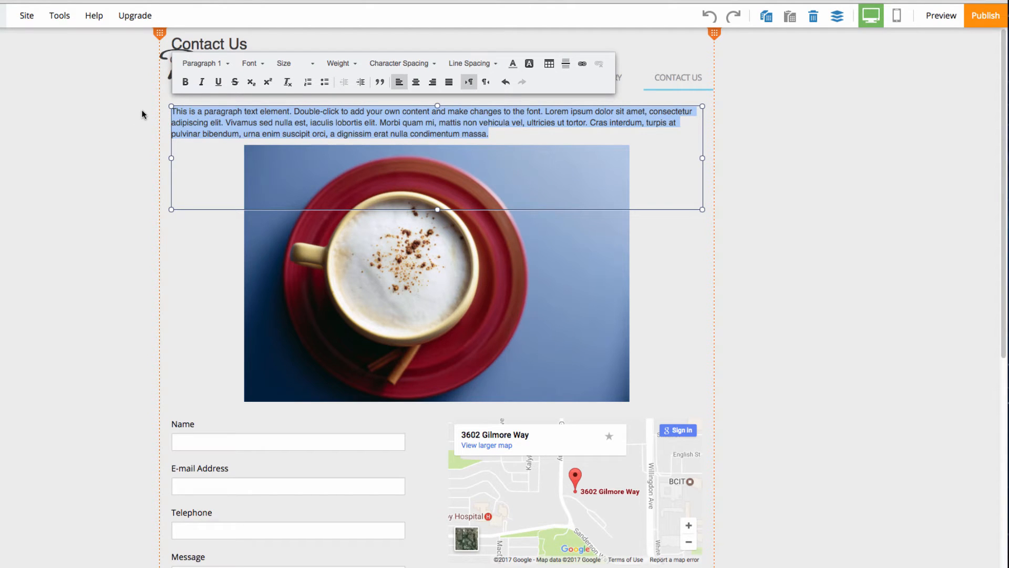
text(Contact)
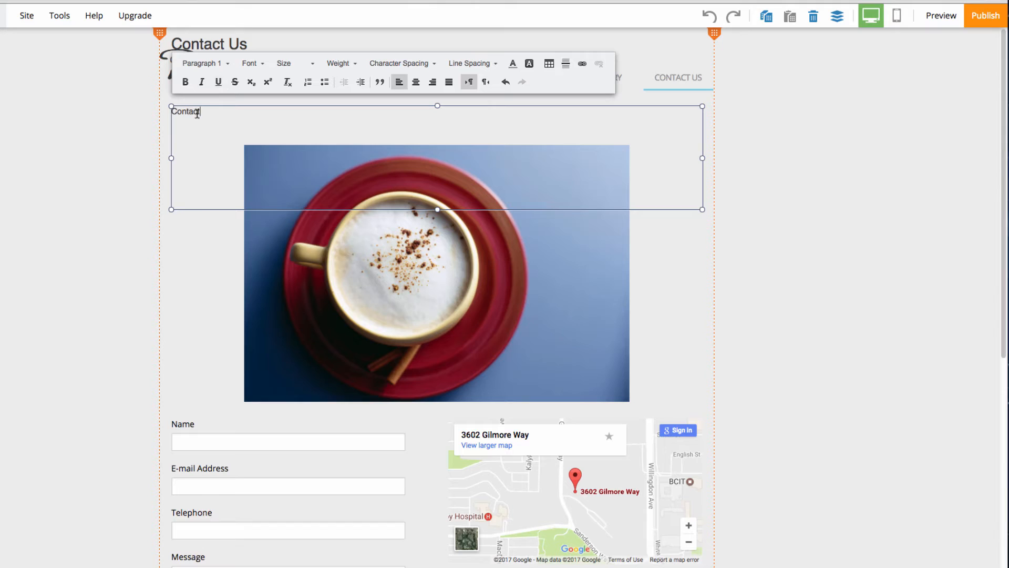
double_click(185, 111)
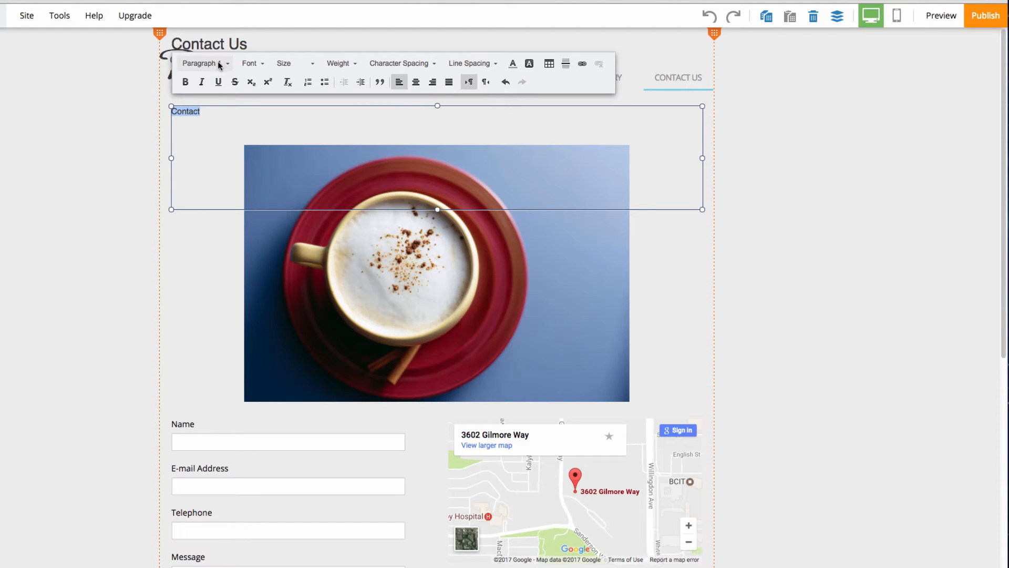
- Style Contact as a bold Section Title in pale pink
click(205, 63)
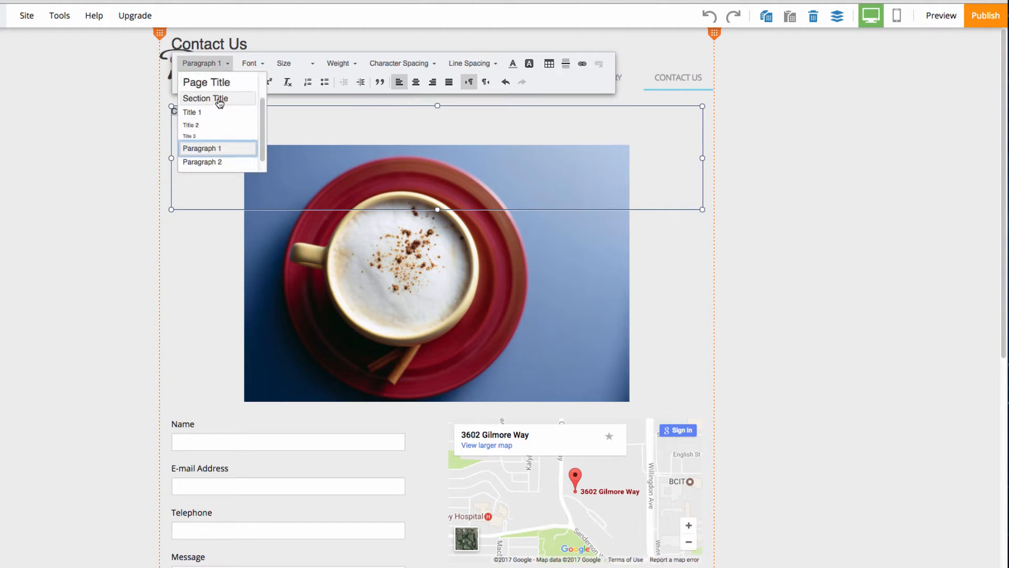
click(205, 99)
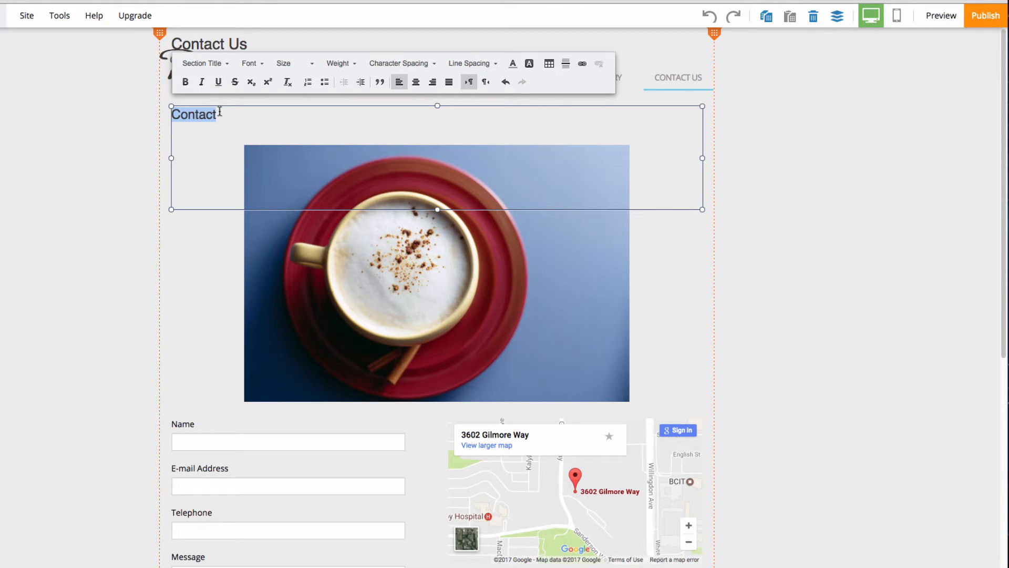
click(185, 82)
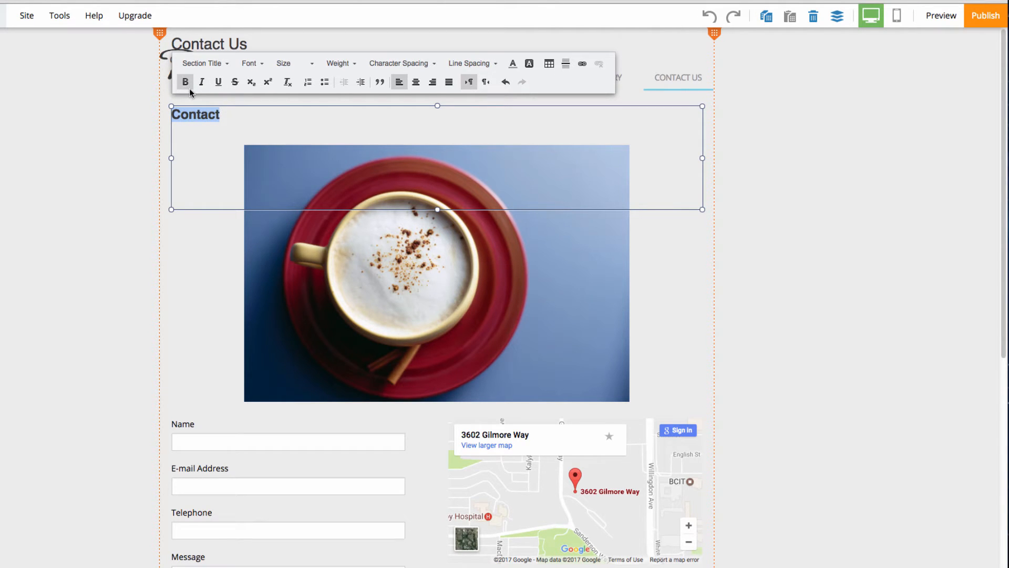
click(512, 63)
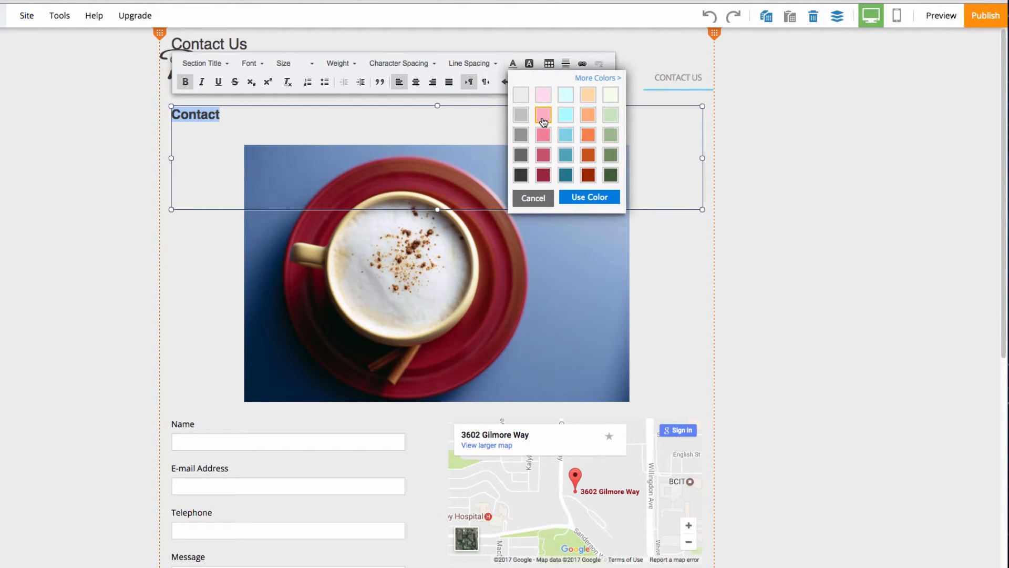
click(587, 196)
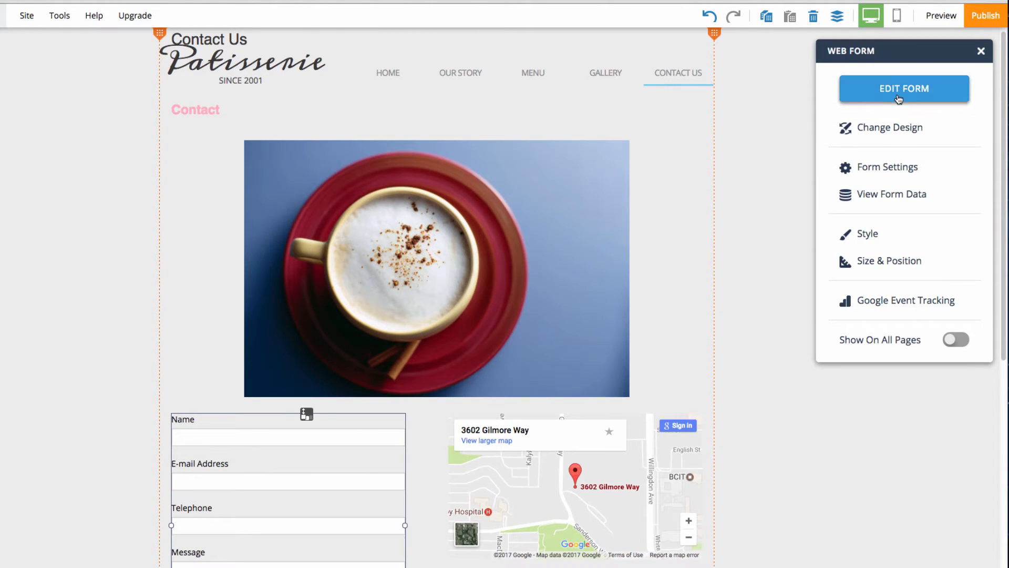
mouse_move(890, 94)
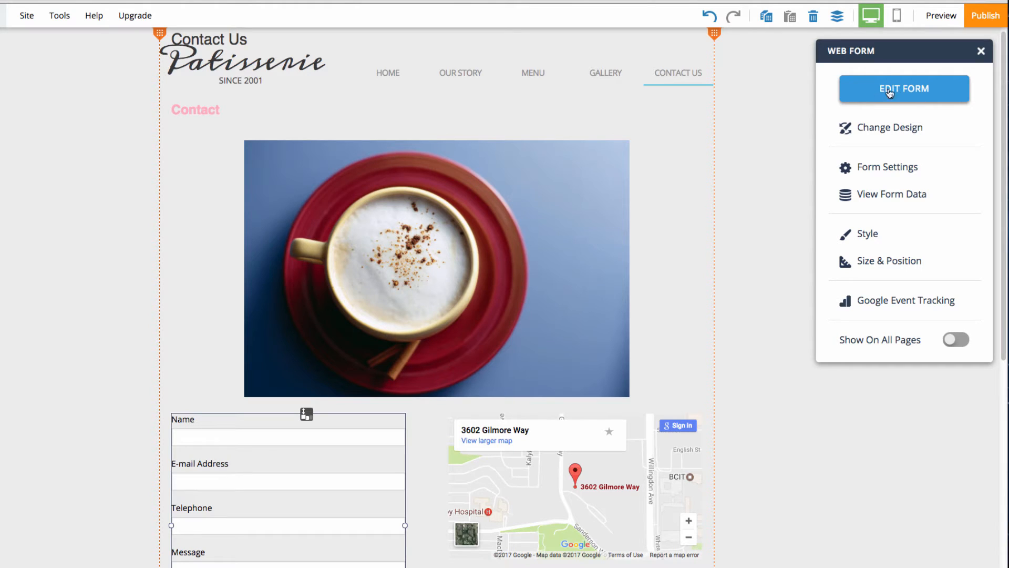
- Review the contact form's field editor and close it without changes
click(904, 88)
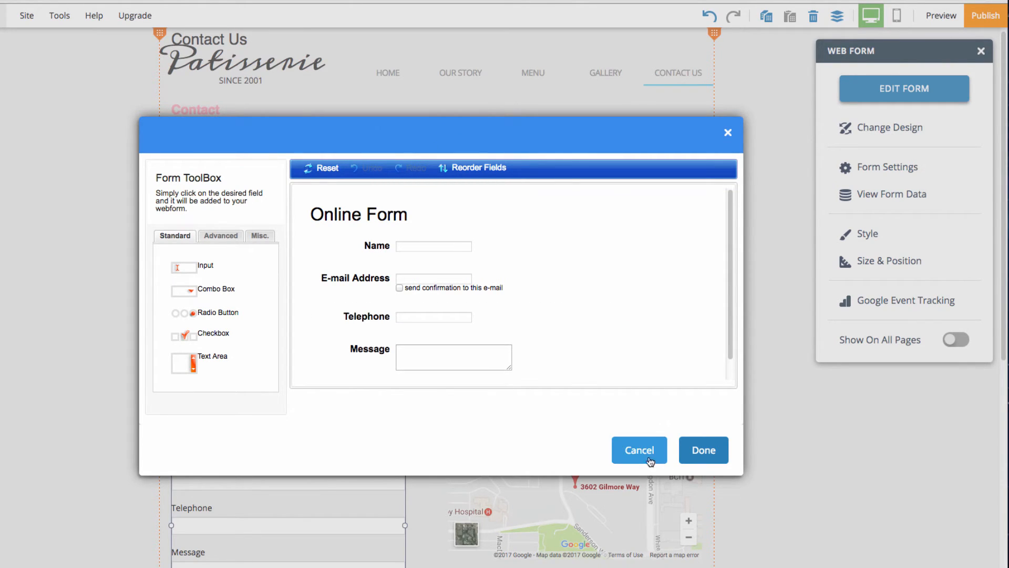
click(639, 450)
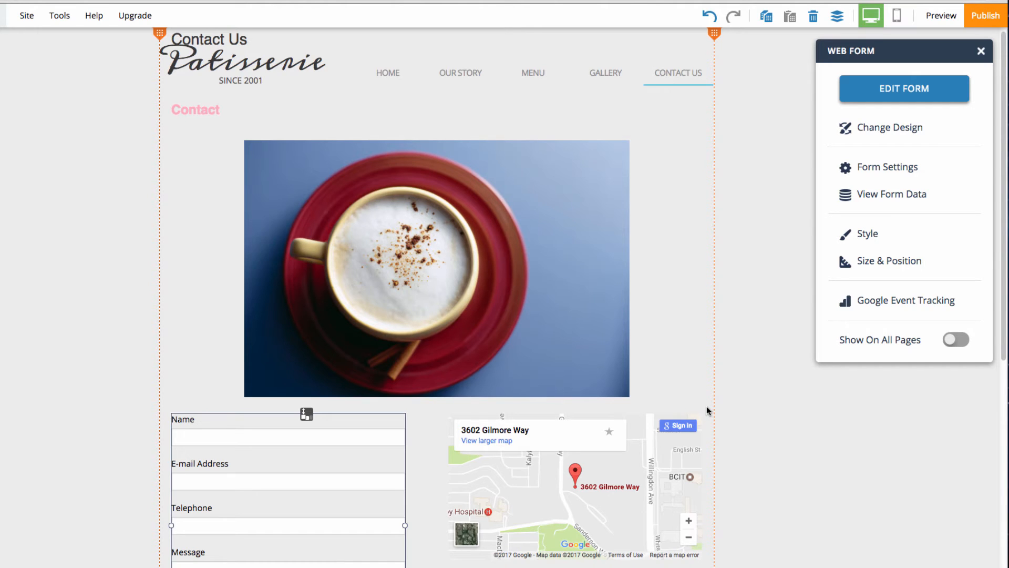
mouse_move(663, 441)
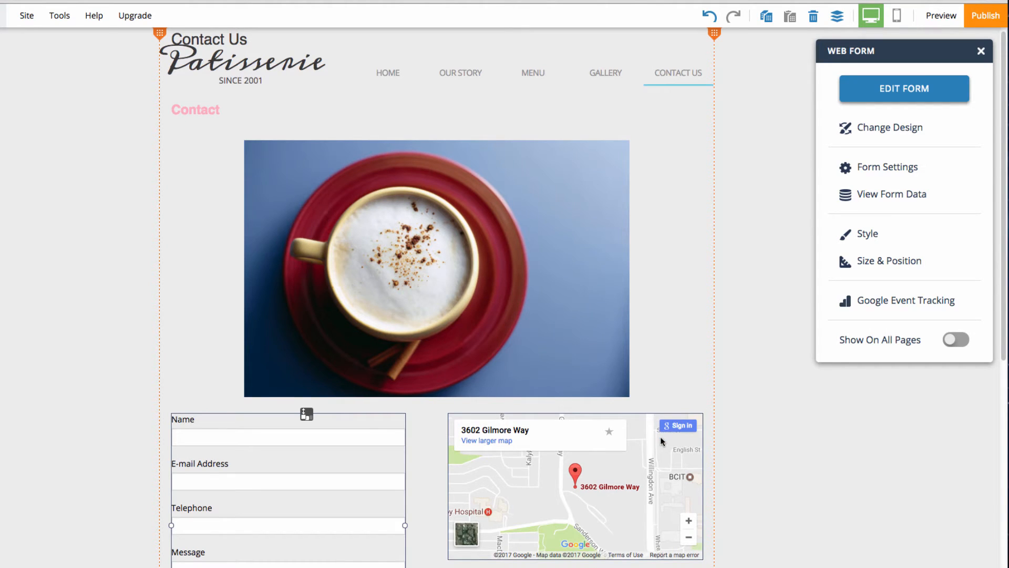
- Delete the Gilmore Way Google map beside the contact form
click(575, 486)
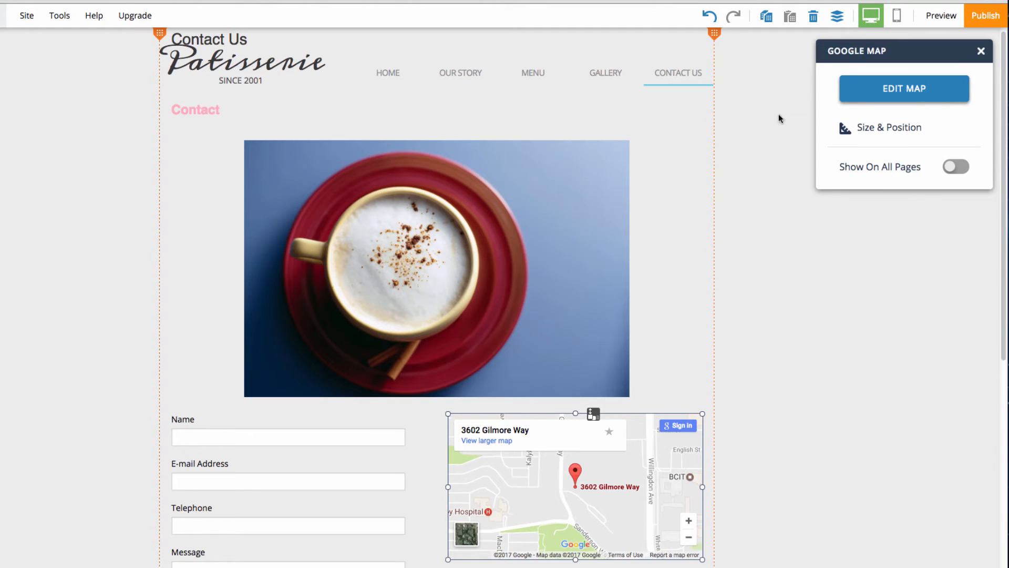
mouse_move(812, 15)
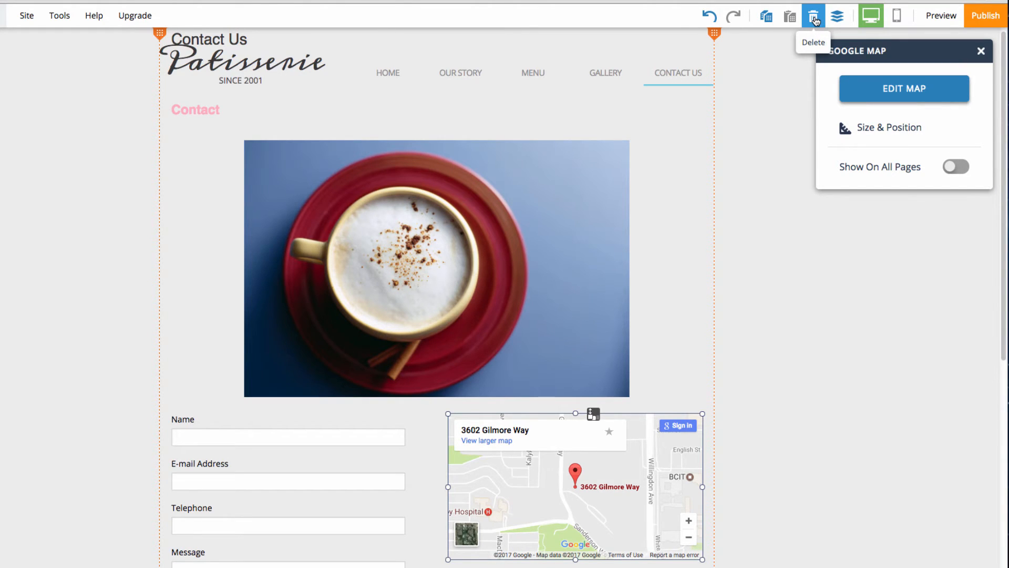
click(812, 16)
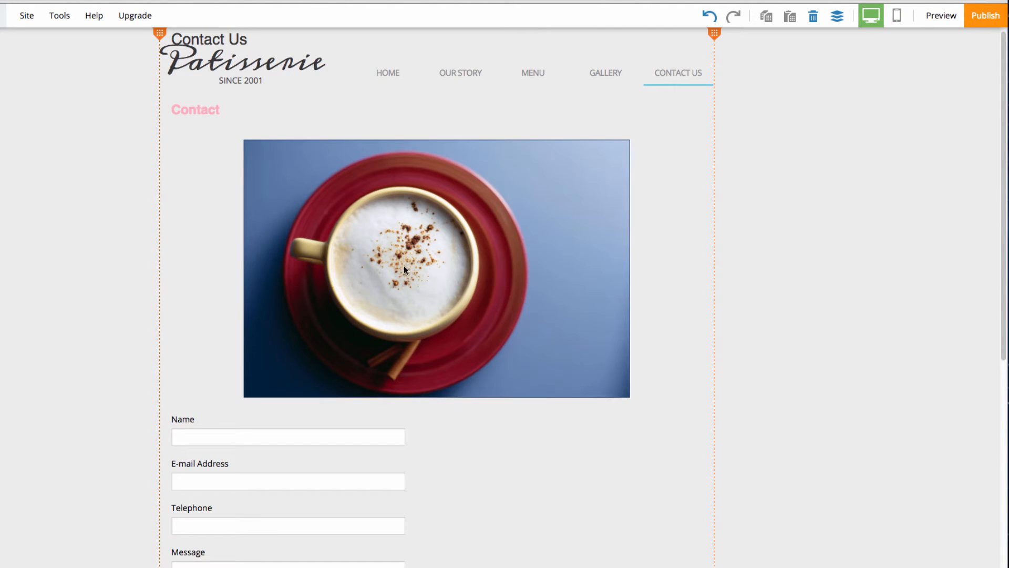
- Create a new blank page named CONTACT from the pages list
click(102, 14)
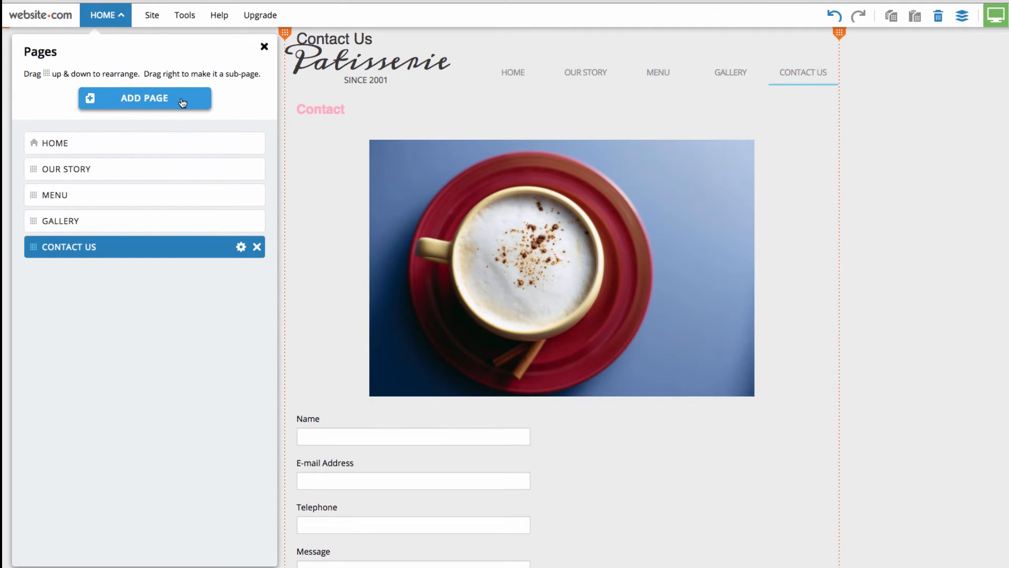
click(145, 99)
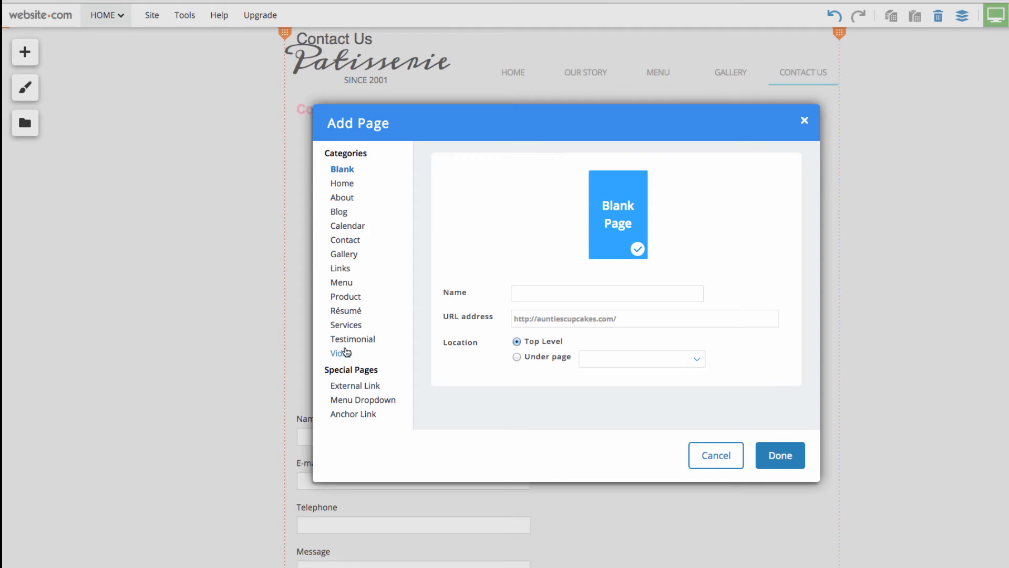
mouse_move(349, 173)
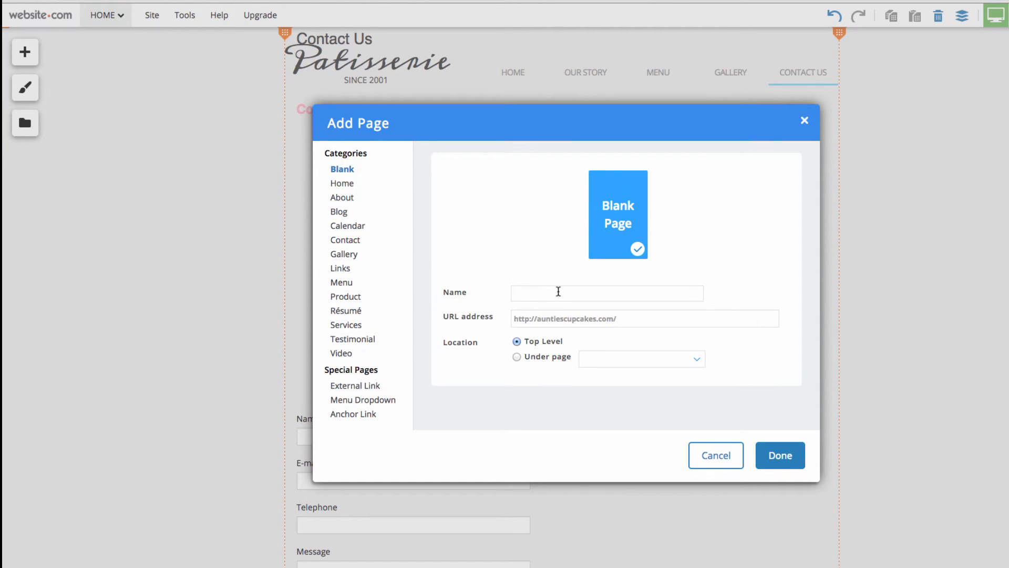
text(CONTACT)
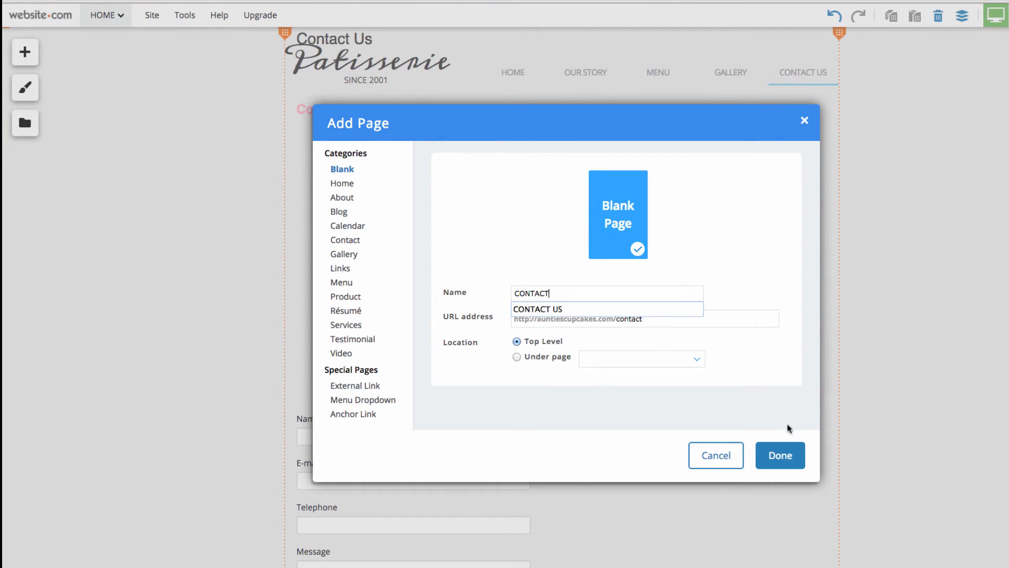
click(778, 455)
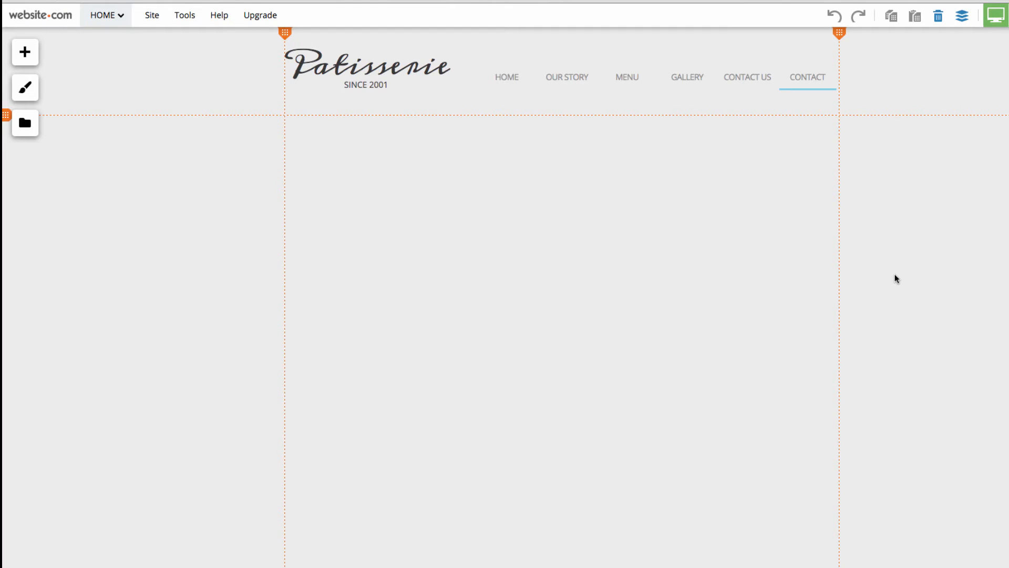
mouse_move(383, 263)
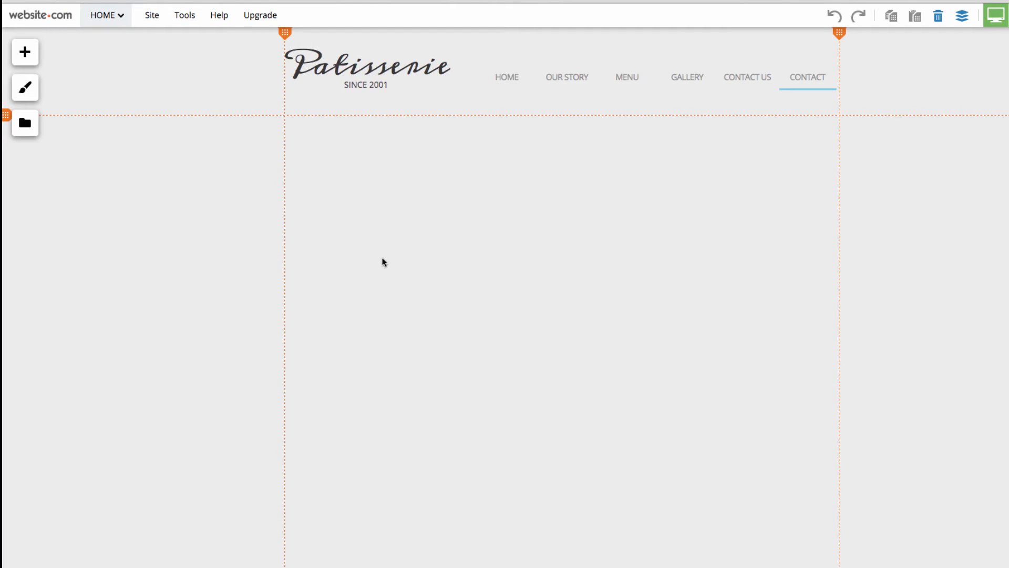
mouse_move(33, 76)
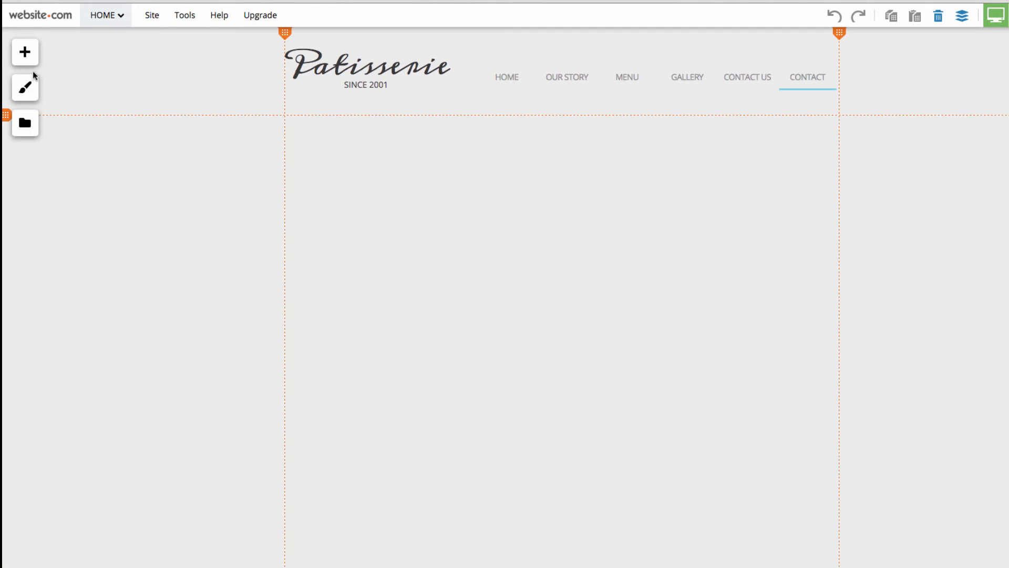
mouse_move(25, 53)
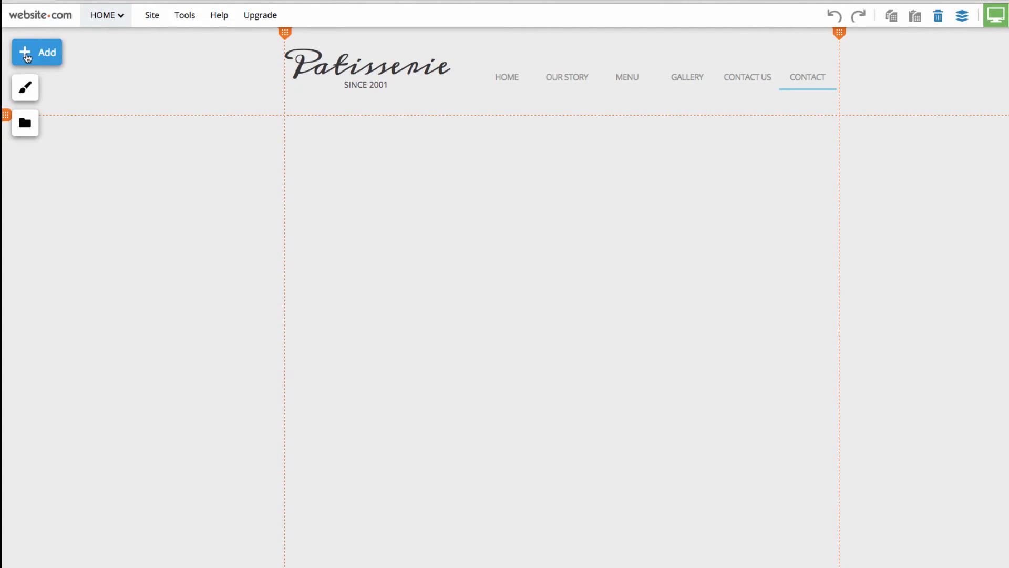
- Place a Site Title text element below the header and retype it as Contact
click(36, 53)
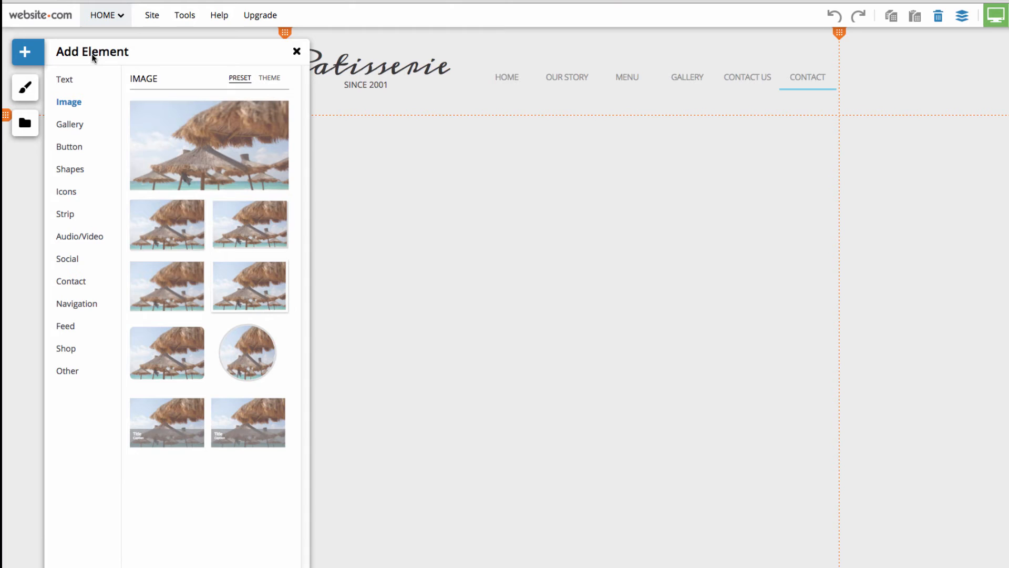
mouse_move(64, 78)
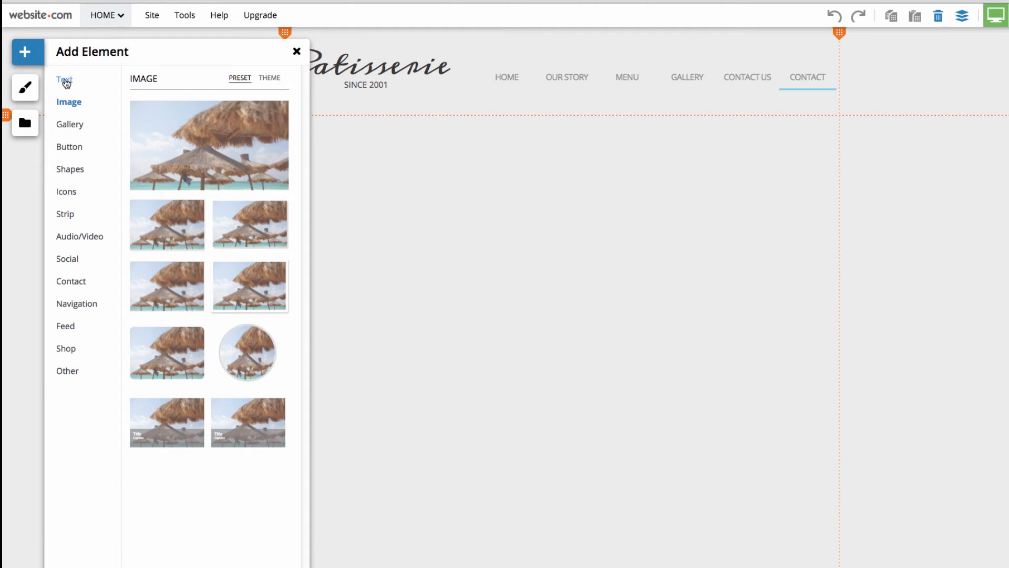
click(64, 78)
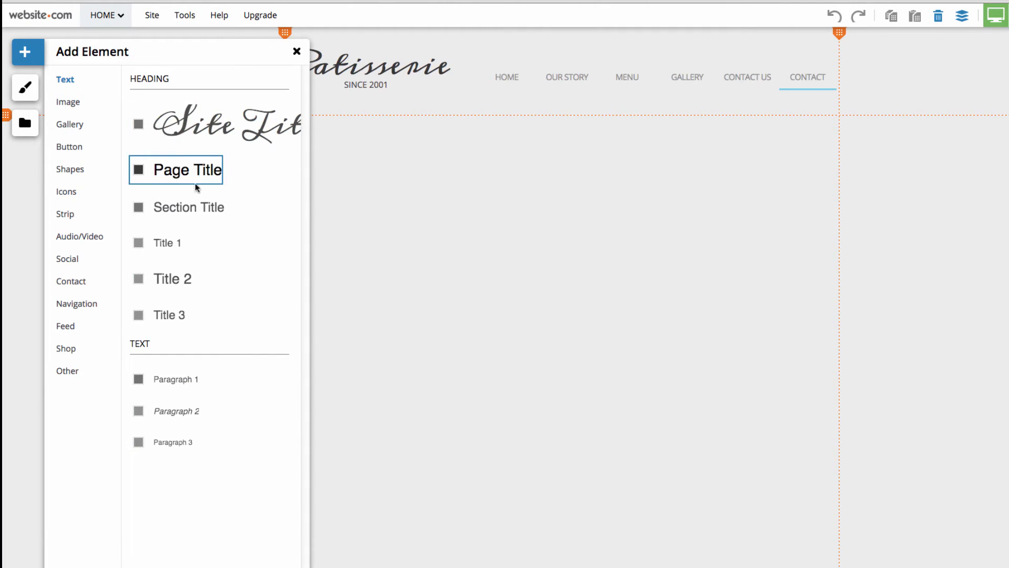
mouse_move(179, 157)
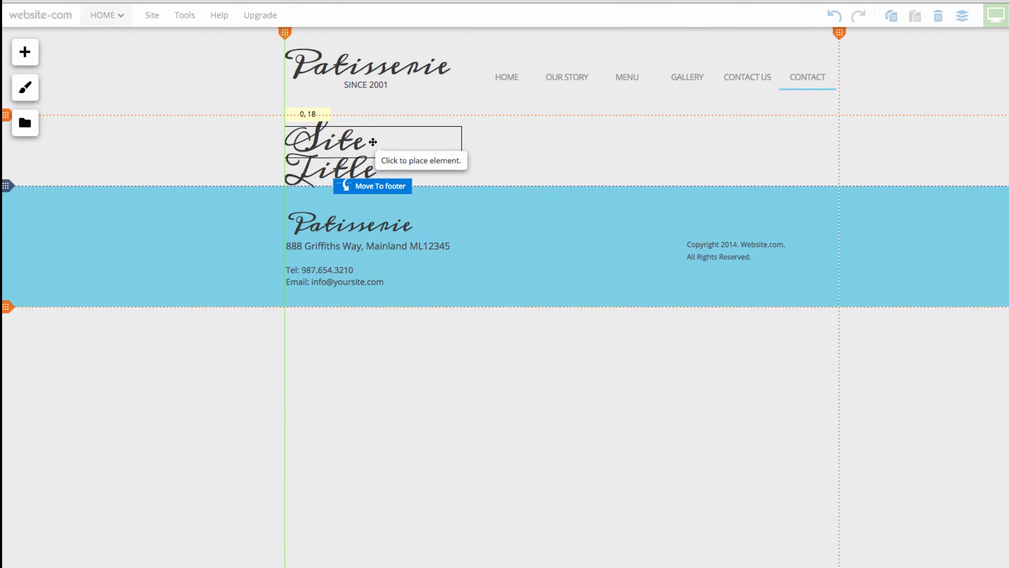
click(373, 142)
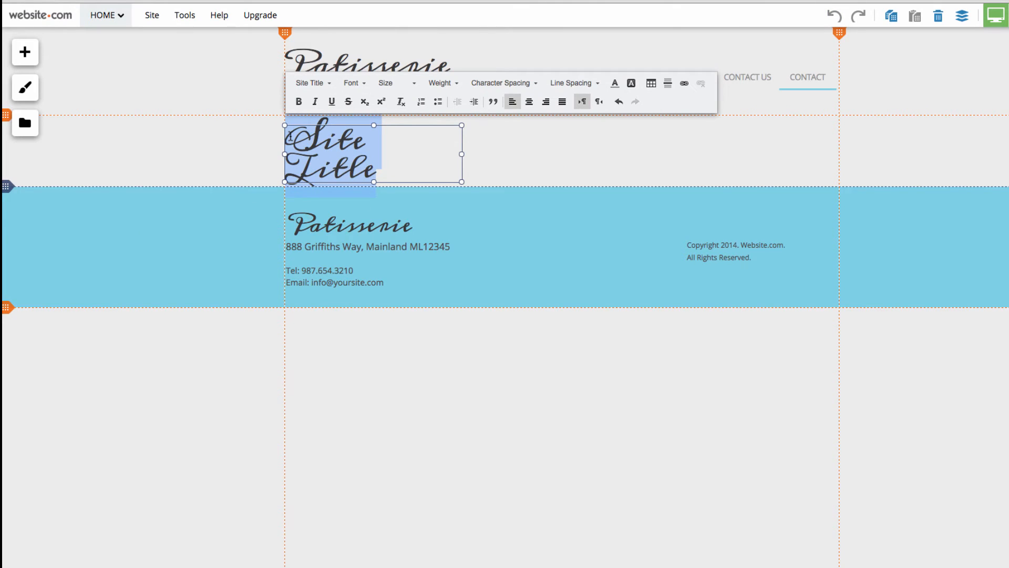
text(Contac)
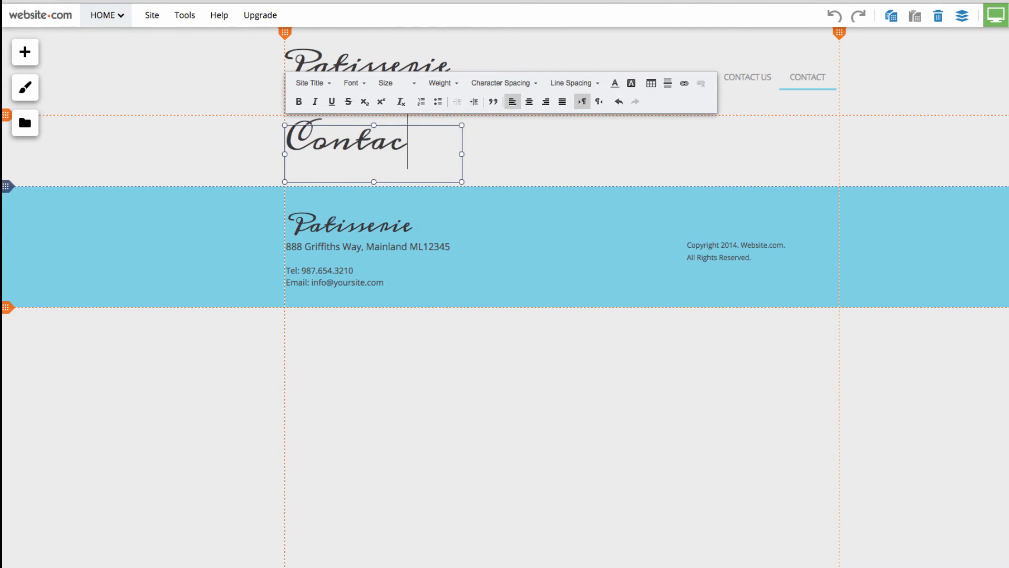
click(521, 164)
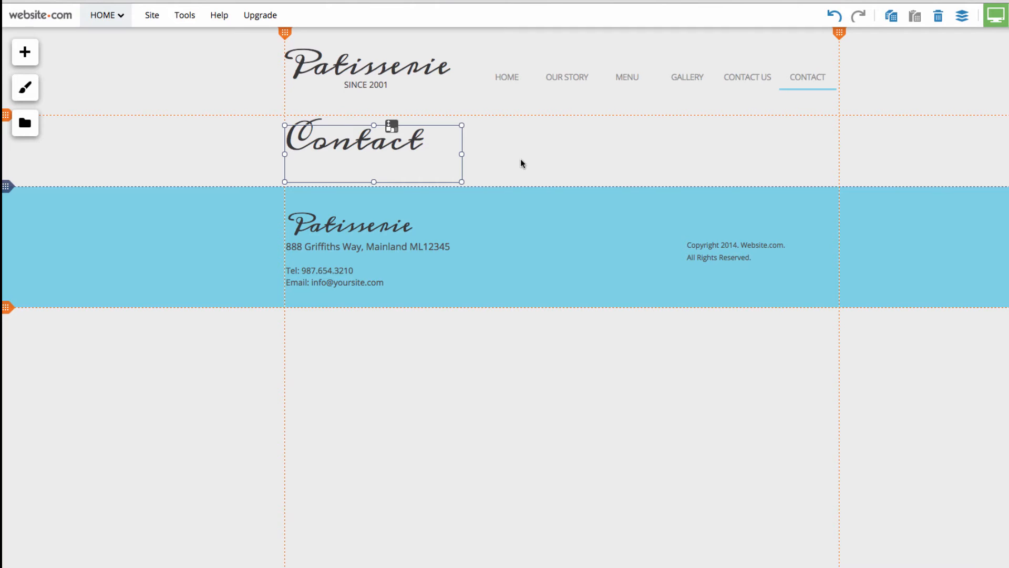
mouse_move(142, 81)
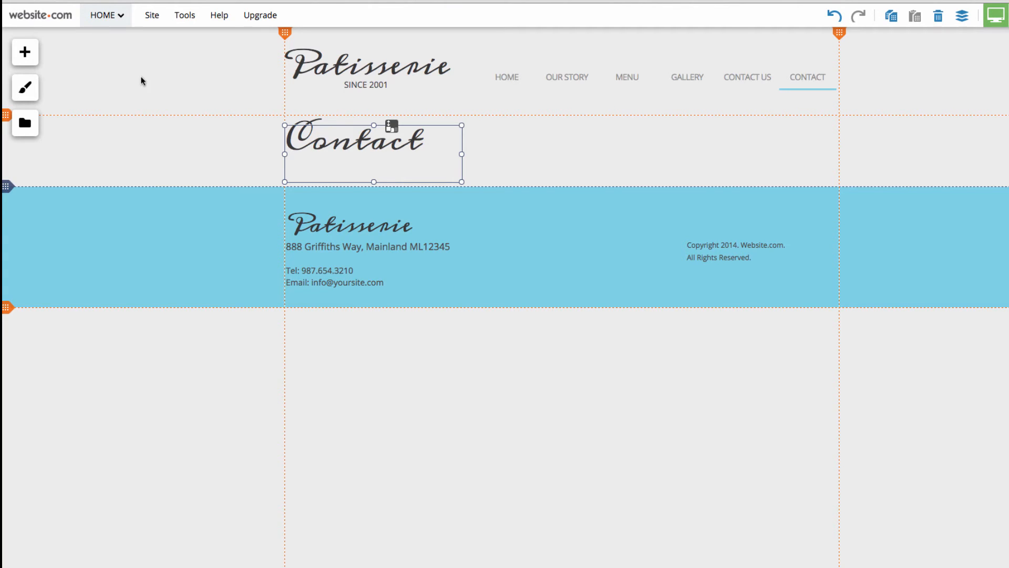
click(26, 53)
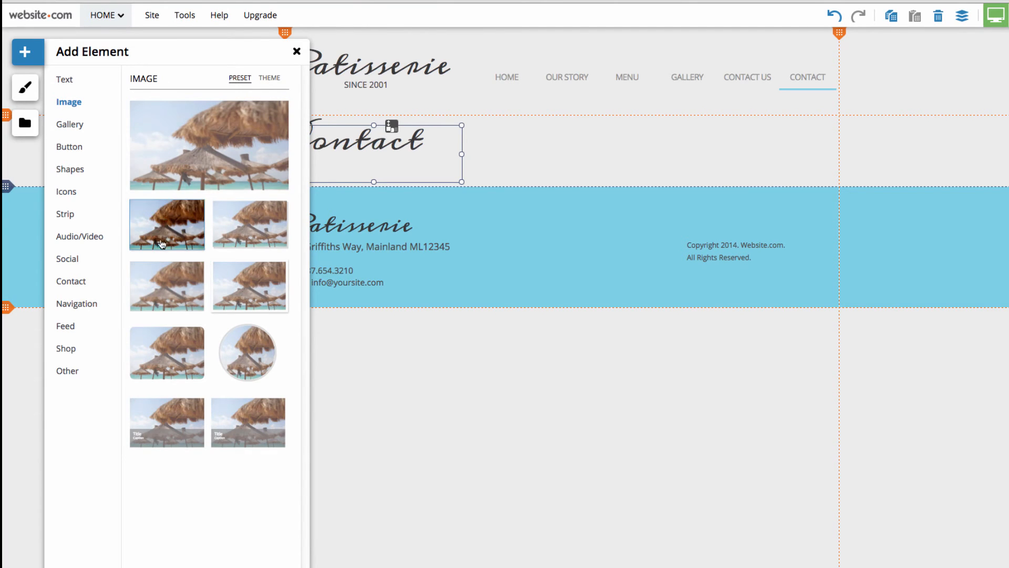
mouse_move(244, 321)
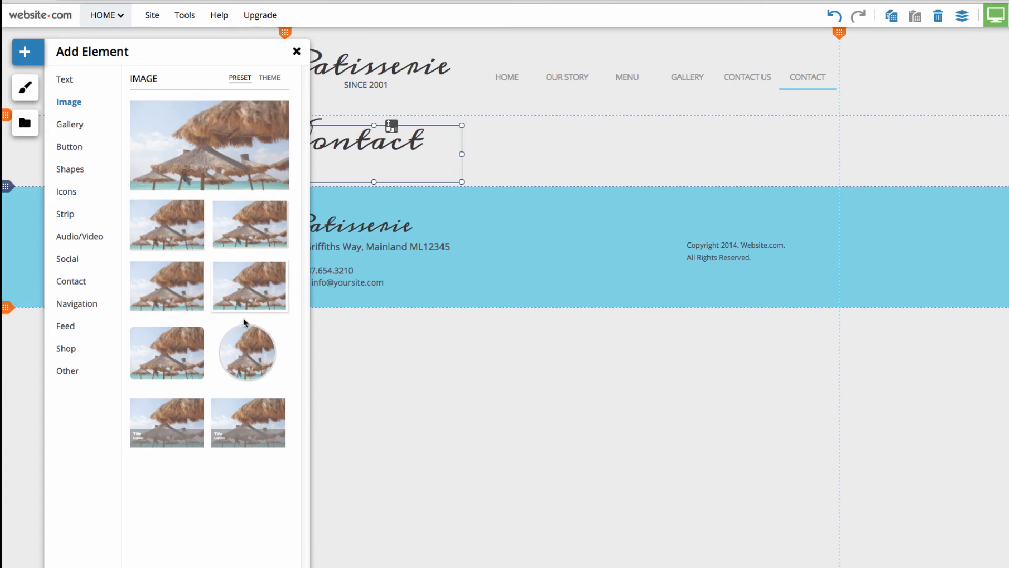
- Add a circular image using the coffee-cup photo from the Café & Restaurant stock images
click(247, 352)
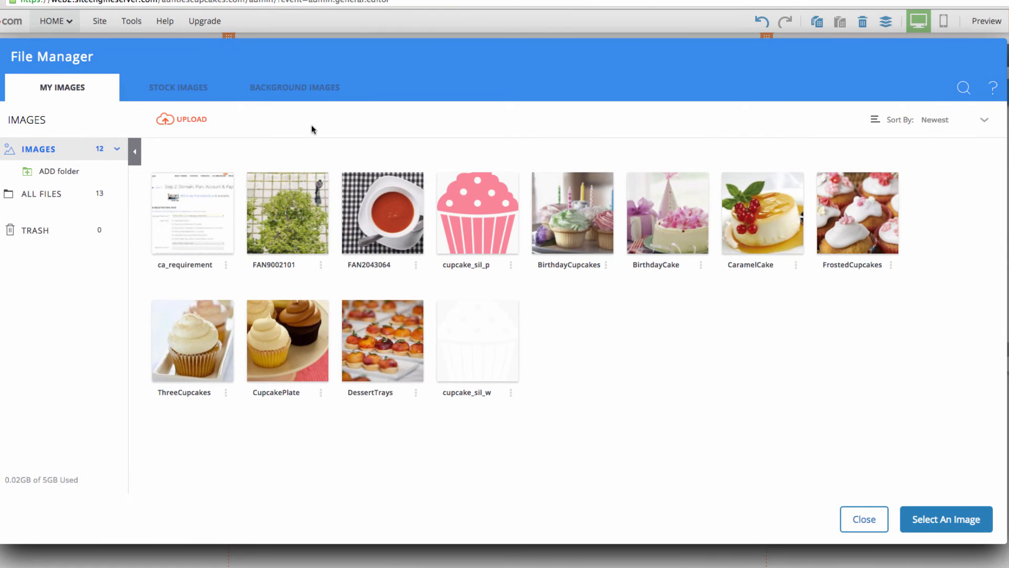
mouse_move(309, 139)
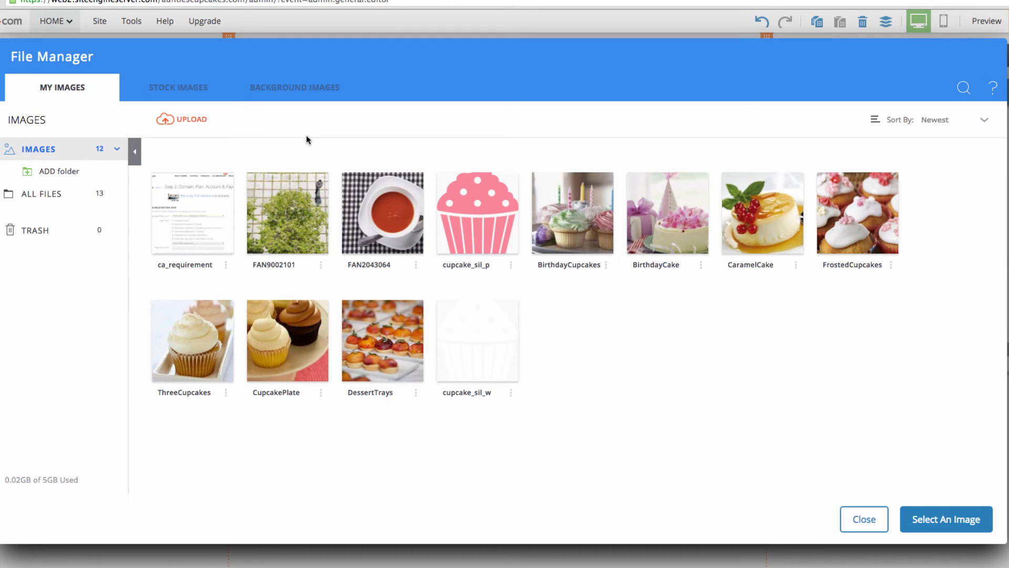
mouse_move(297, 138)
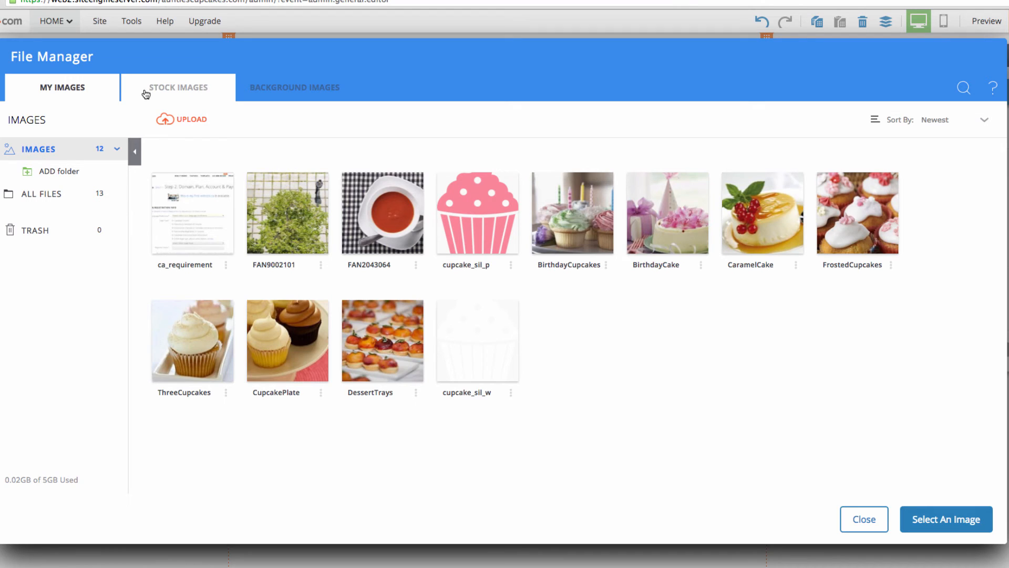
click(179, 87)
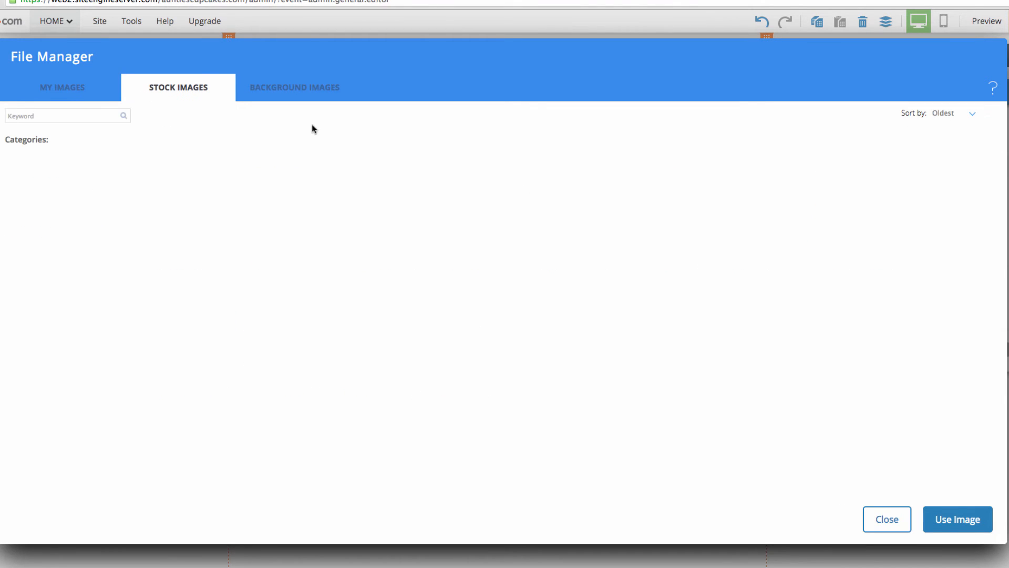
click(178, 87)
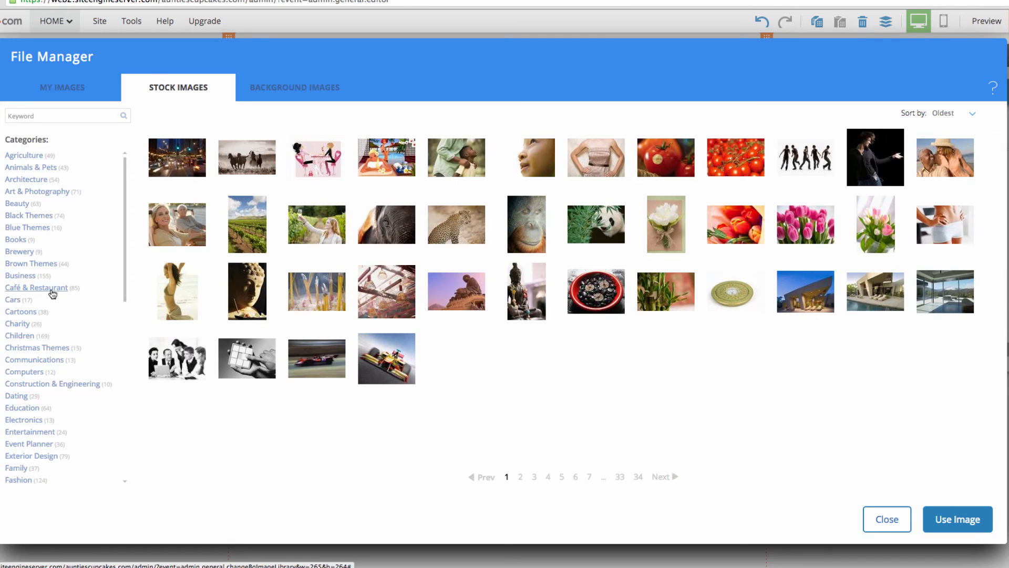
click(37, 287)
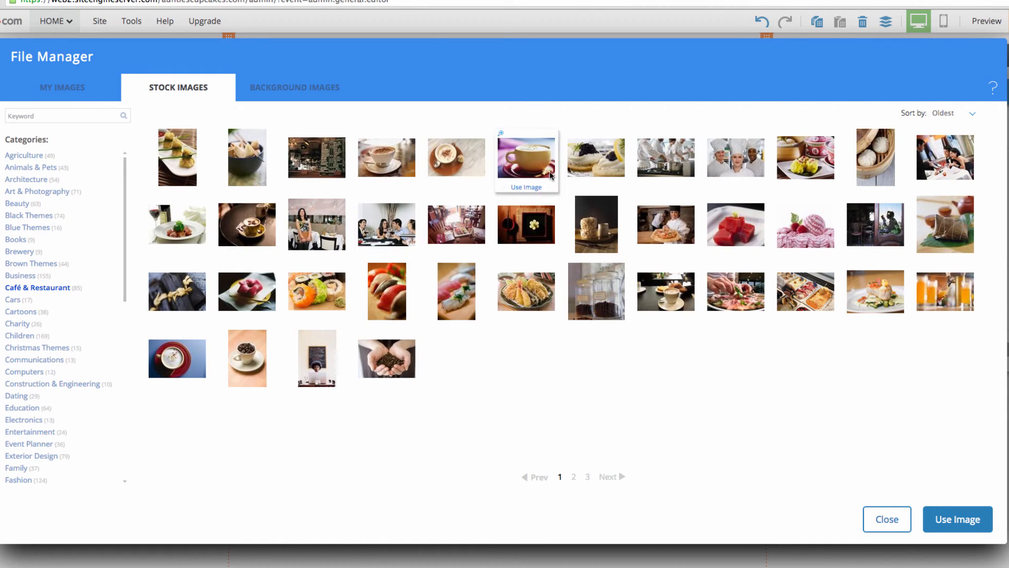
mouse_move(528, 160)
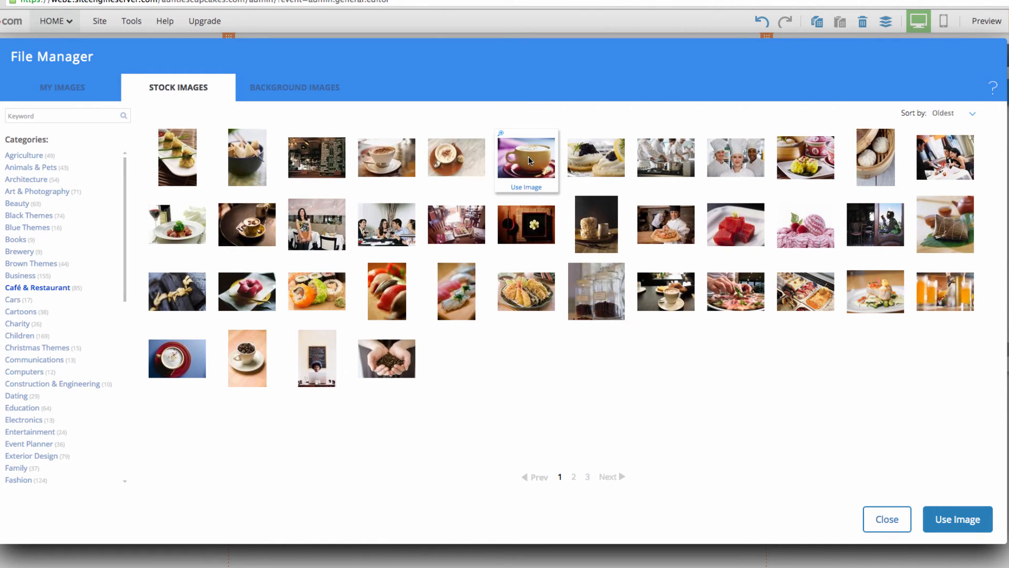
click(526, 187)
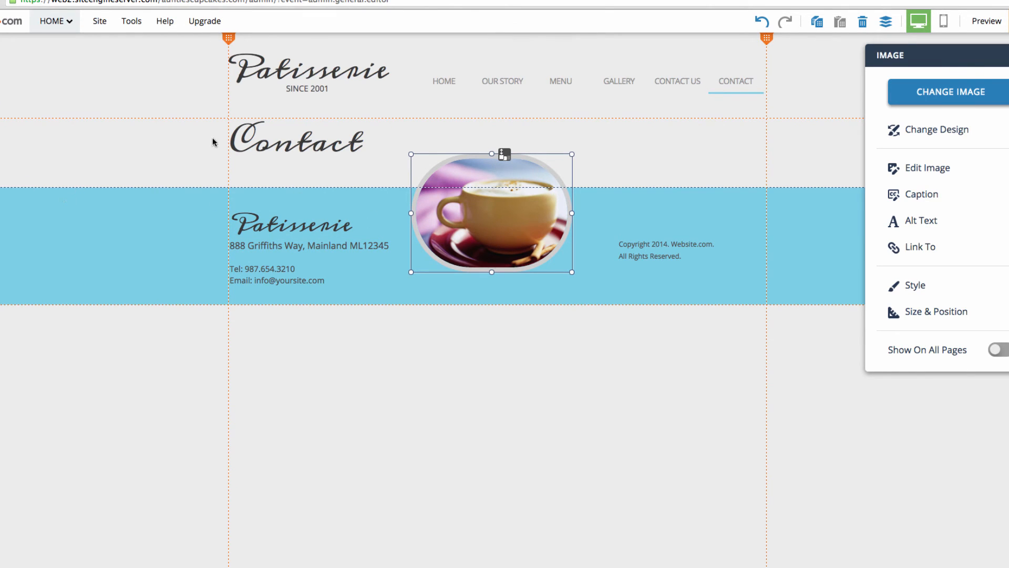
mouse_move(158, 133)
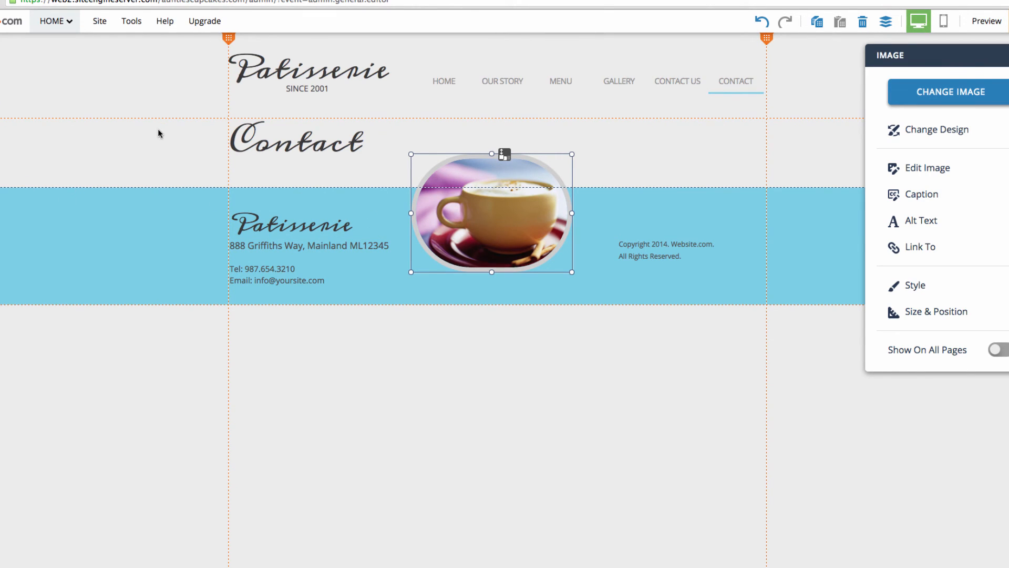
mouse_move(136, 146)
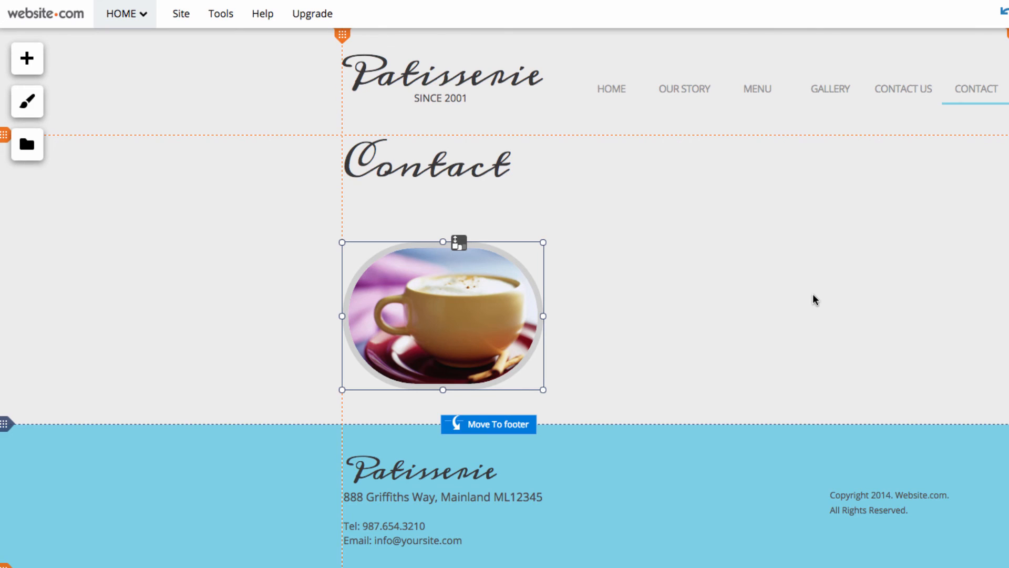
mouse_move(741, 293)
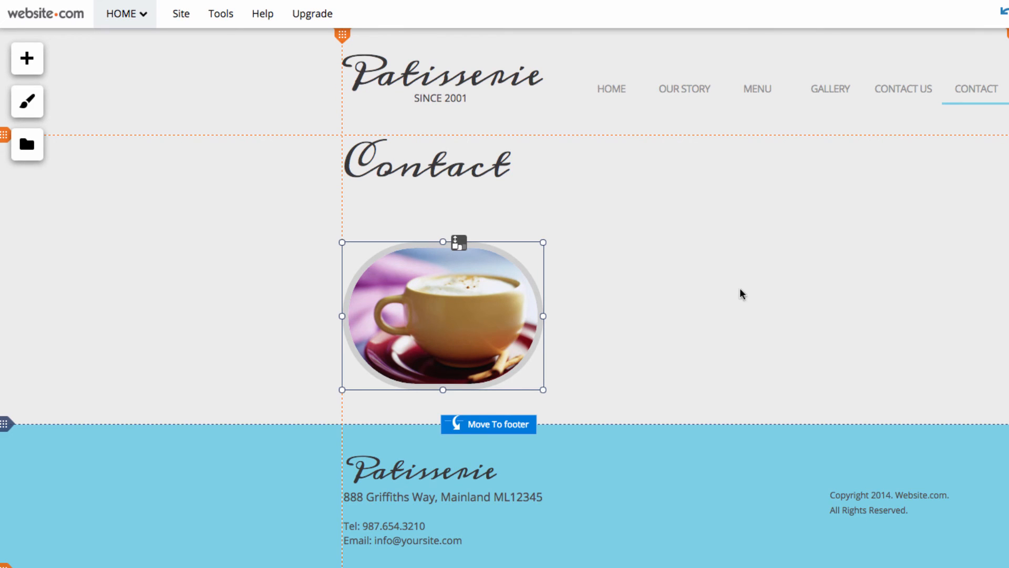
- Place a rounded outlined Shop Now script button to the right of the coffee-cup image
click(27, 58)
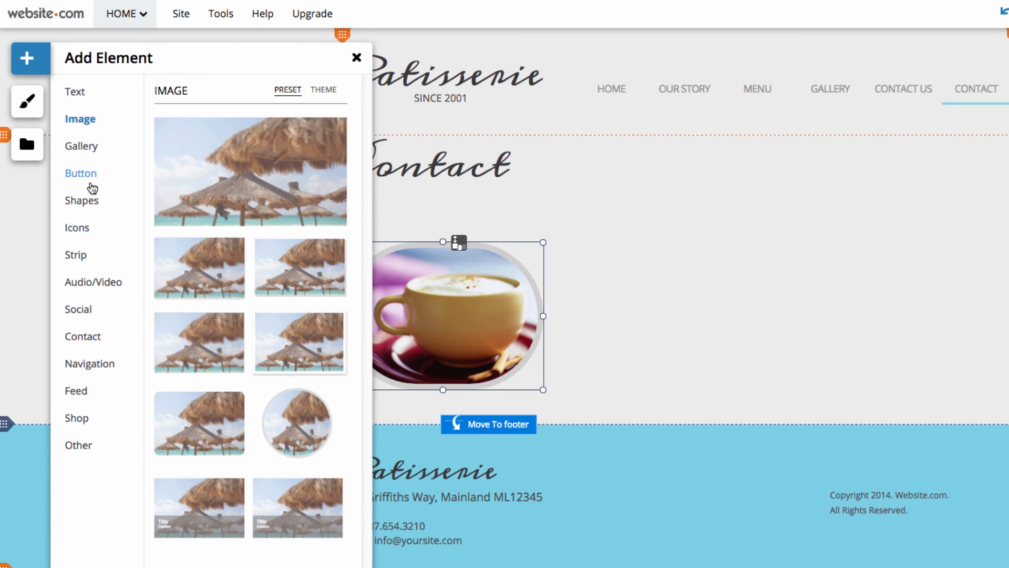
click(81, 172)
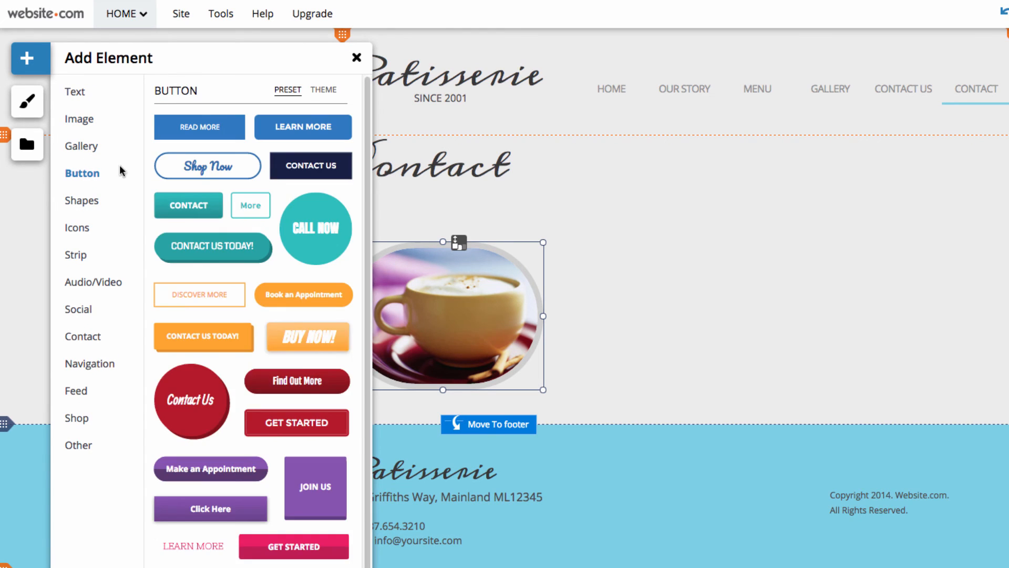
mouse_move(267, 179)
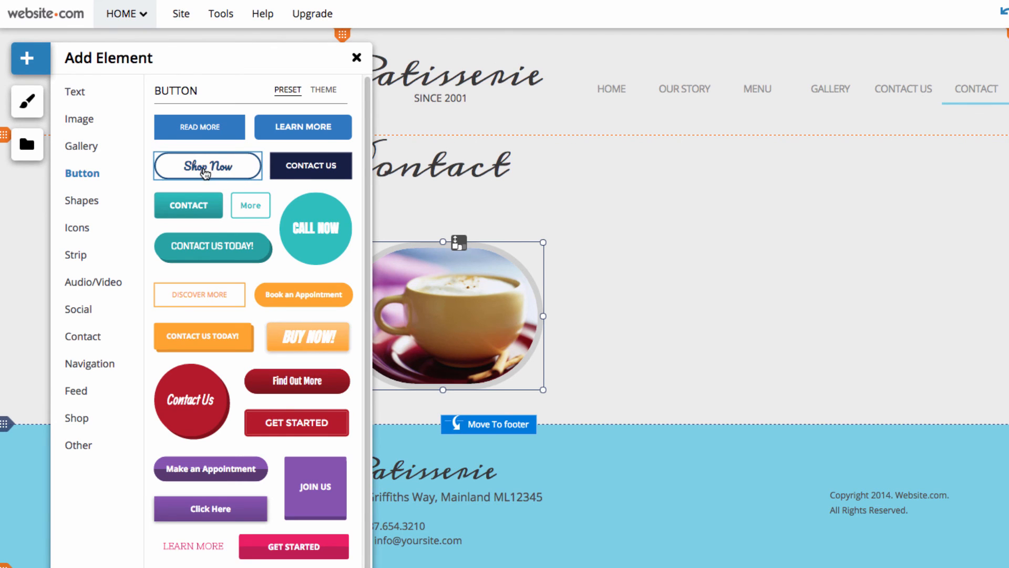
click(207, 165)
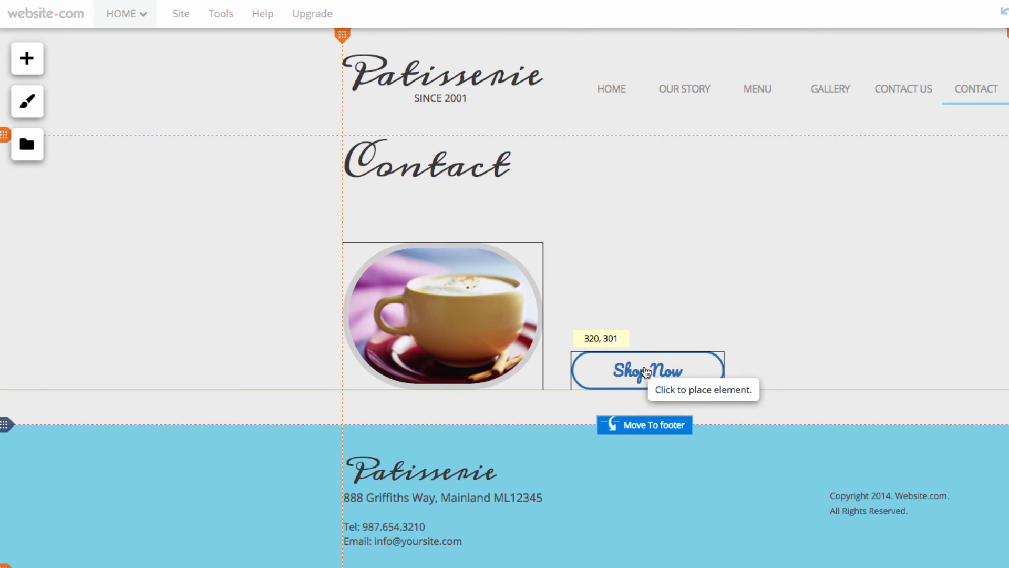
click(653, 370)
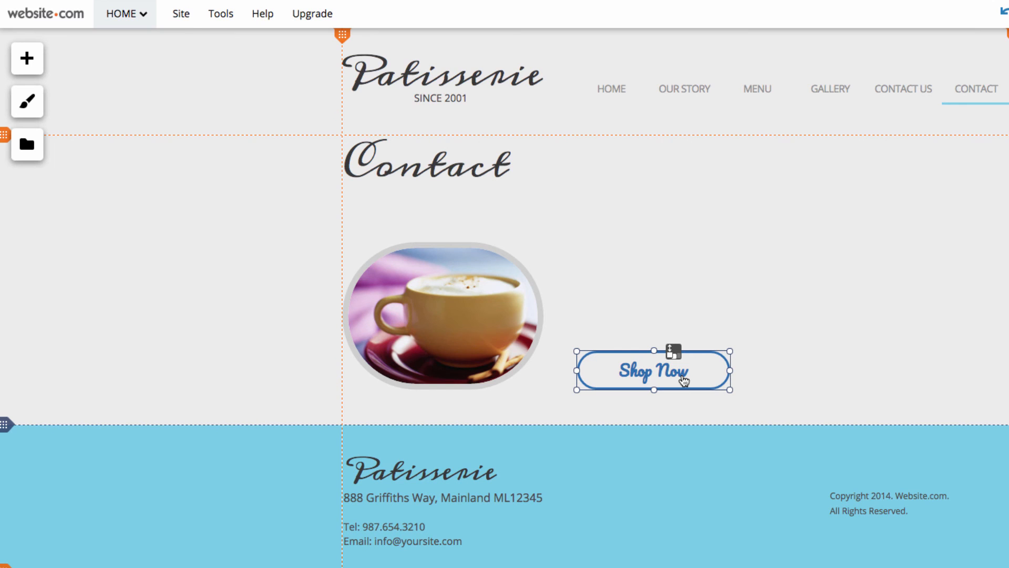
- Relabel the button Contact Us and set its background to light blue
click(652, 369)
text(Contact Us)
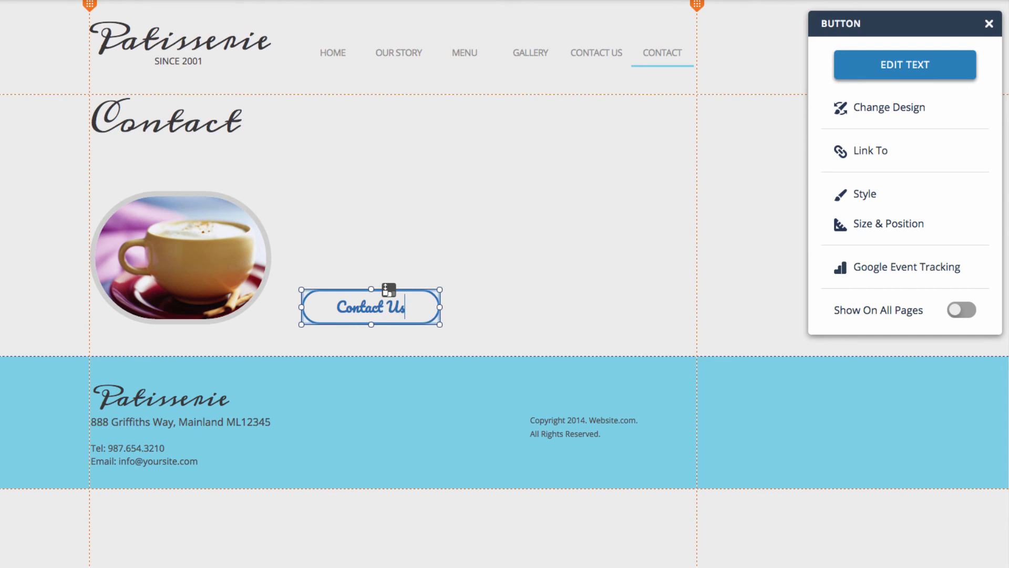
mouse_move(884, 151)
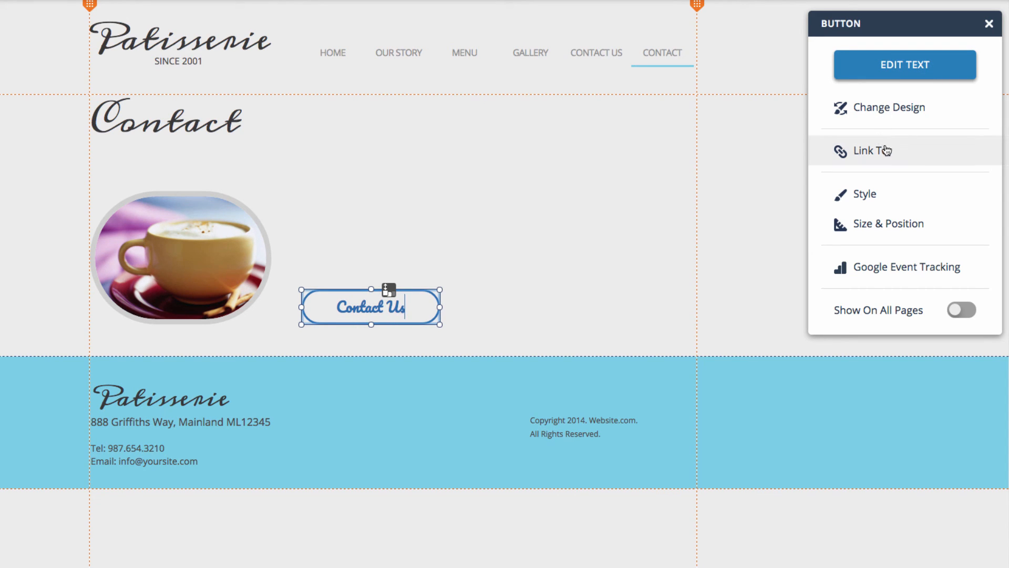
mouse_move(865, 194)
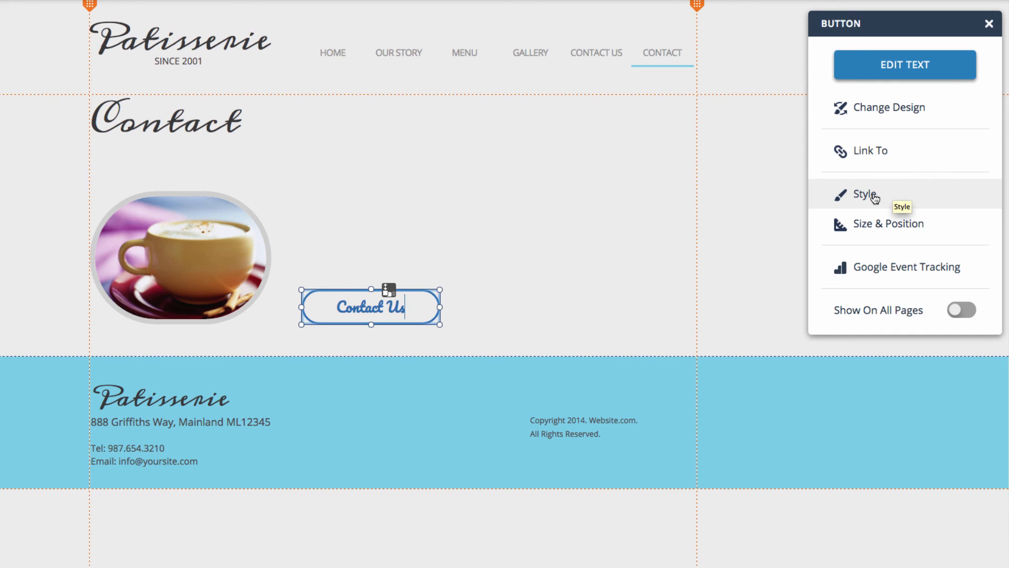
click(864, 193)
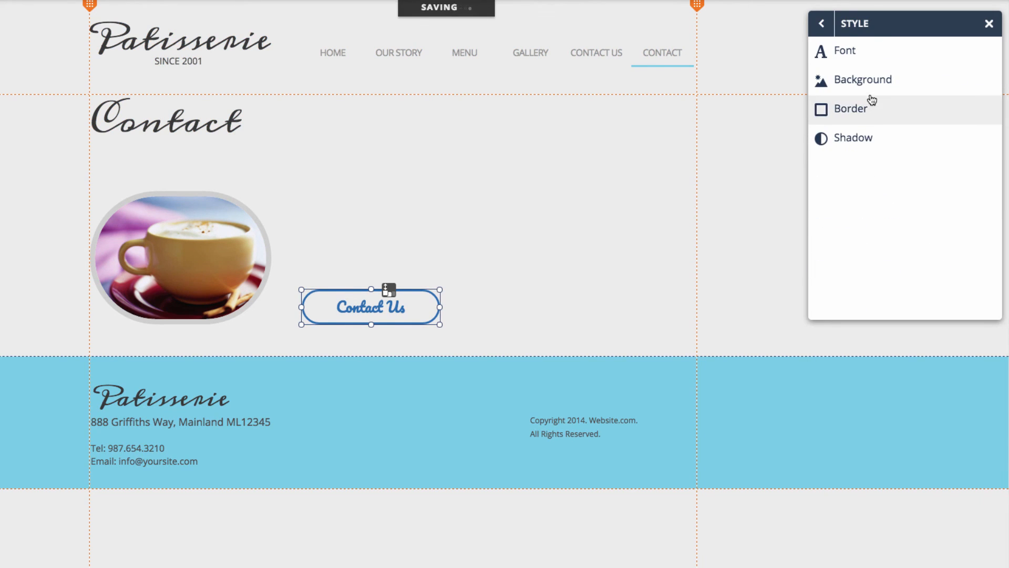
click(862, 79)
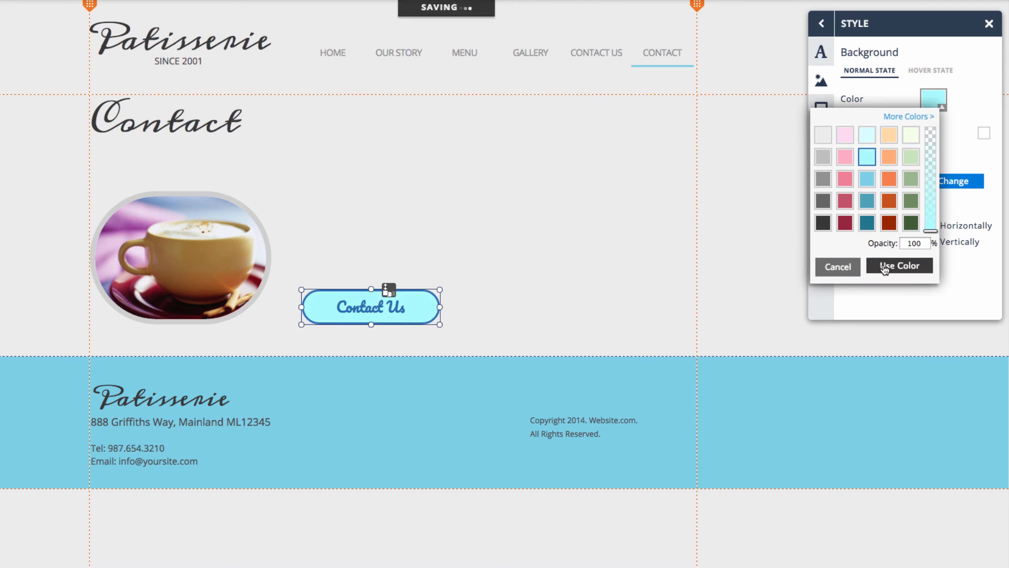
click(899, 266)
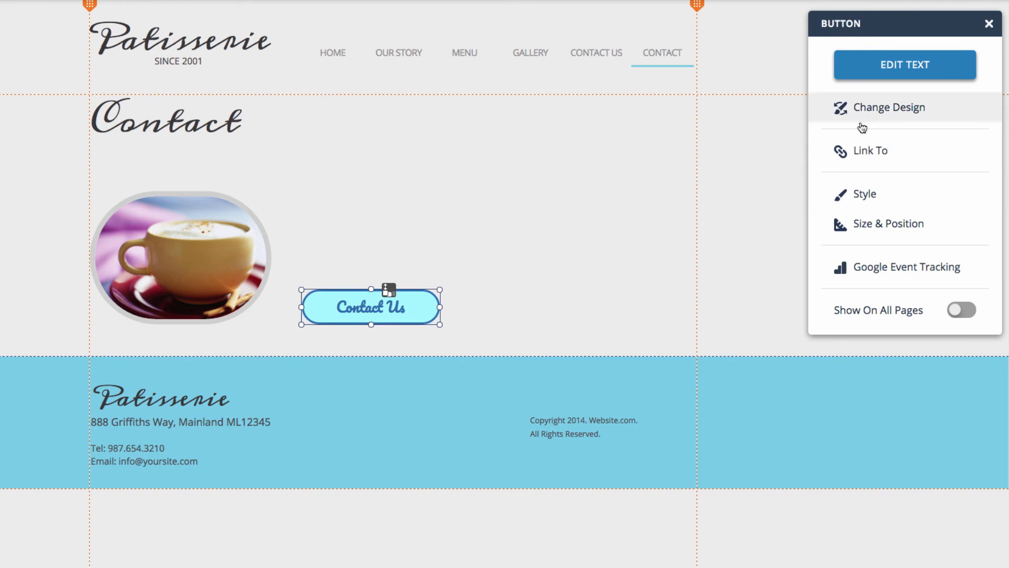
mouse_move(905, 139)
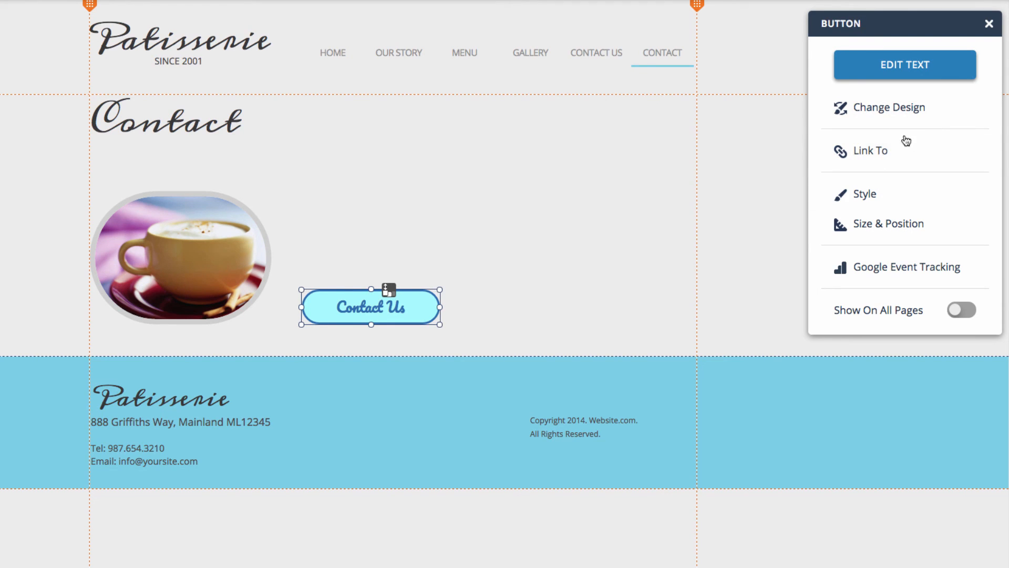